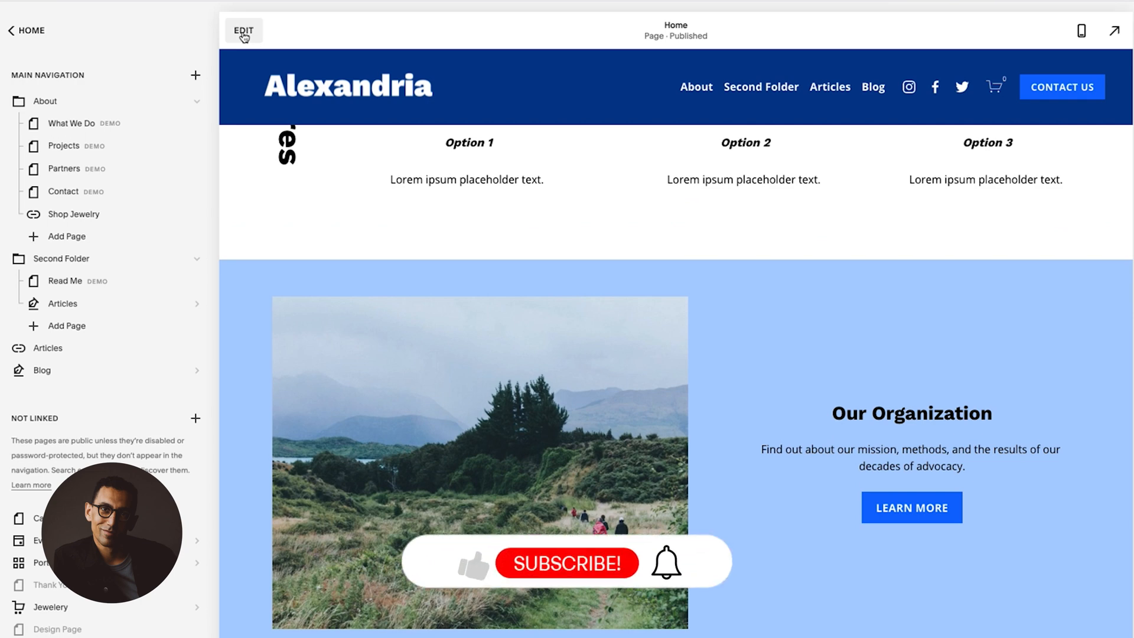
- Enter edit mode on the Home page so the site header becomes editable
left_click(243, 30)
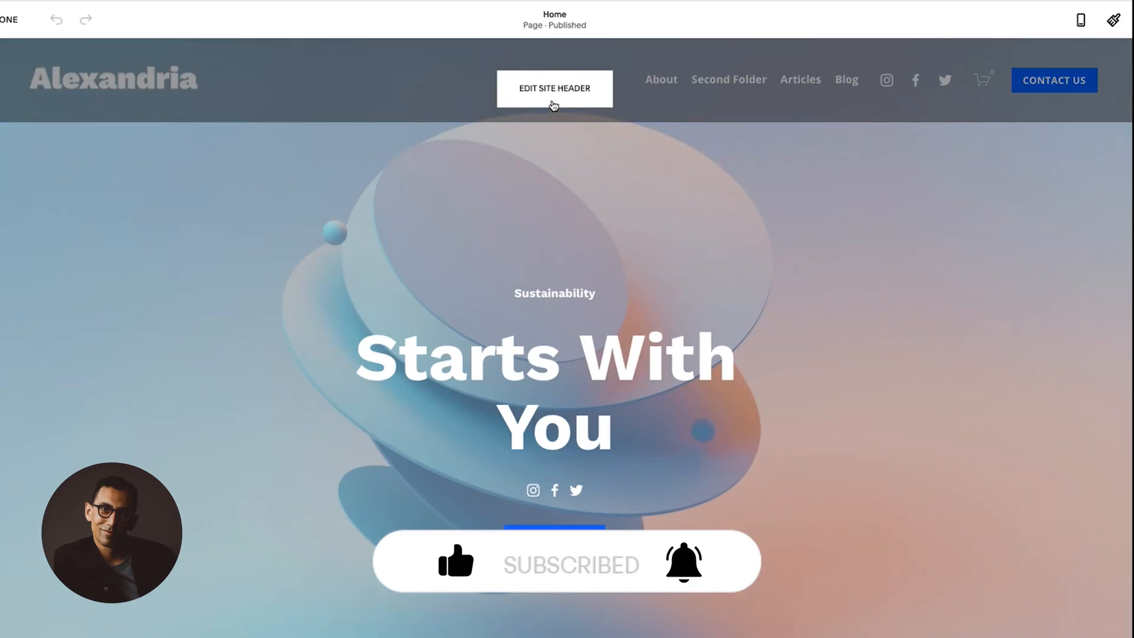
mouse_move(543, 97)
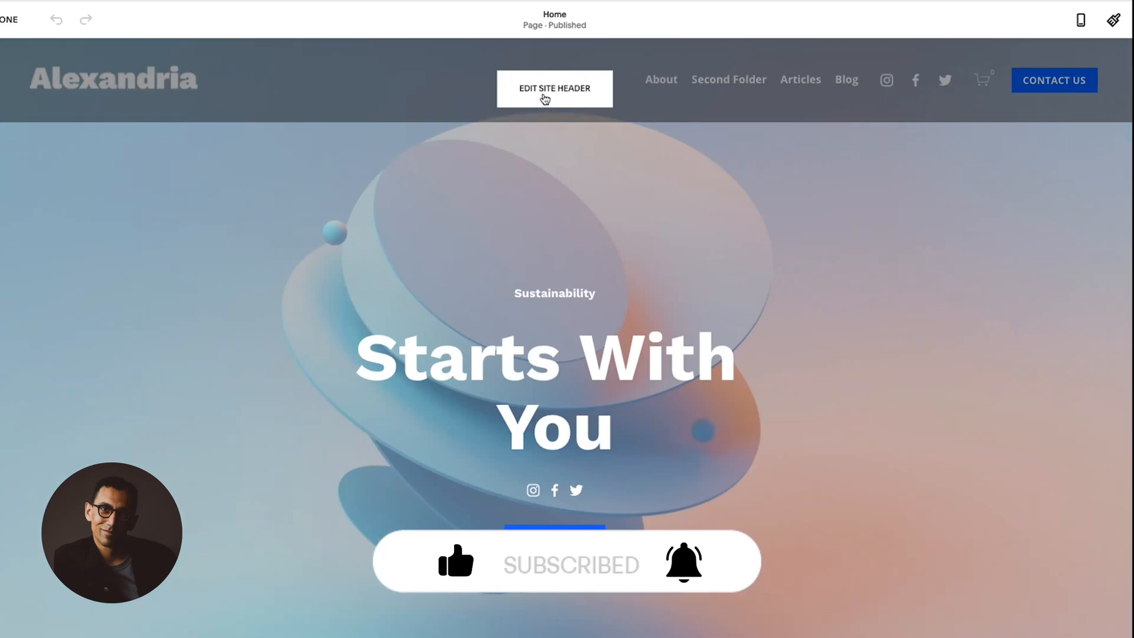
- Start editing the site header and switch its settings to the mobile phone preview
left_click(553, 87)
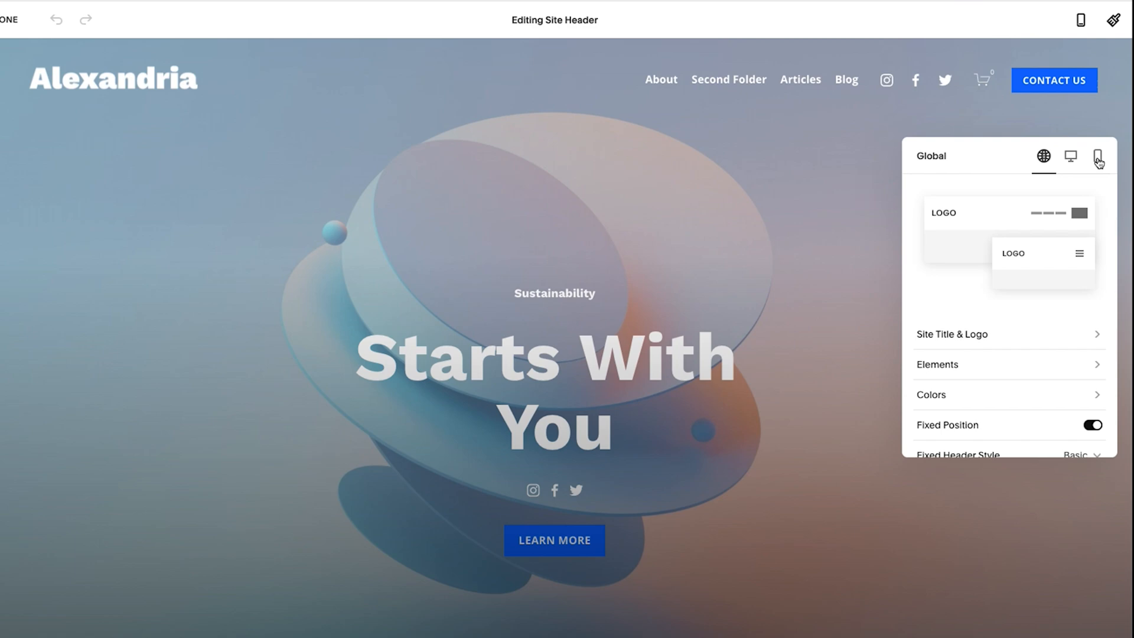
left_click(1096, 157)
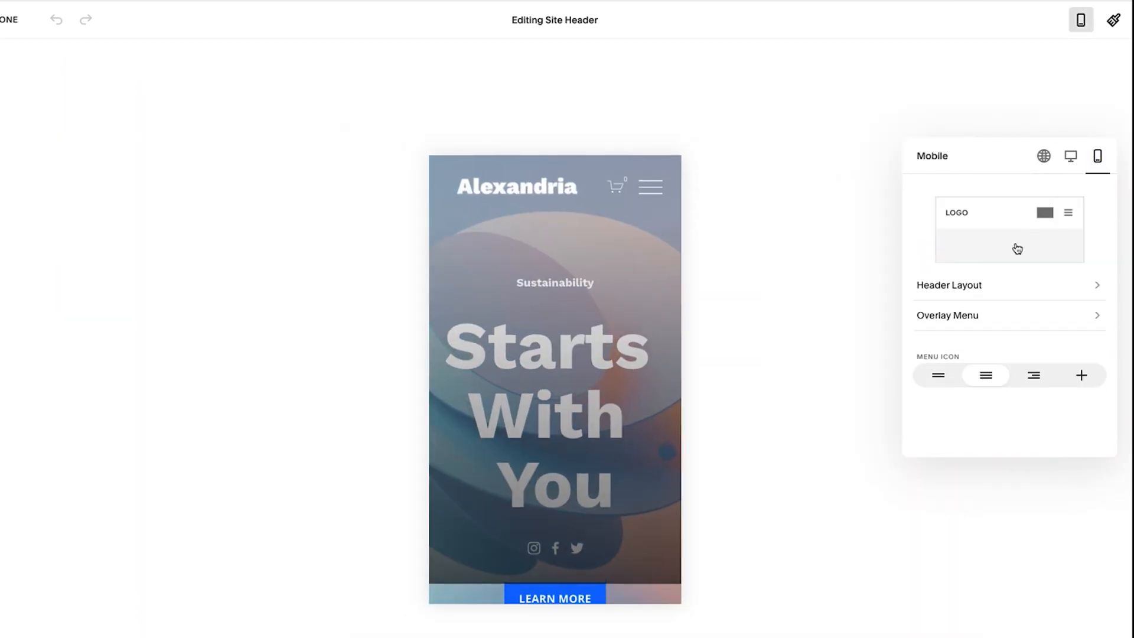
mouse_move(960, 288)
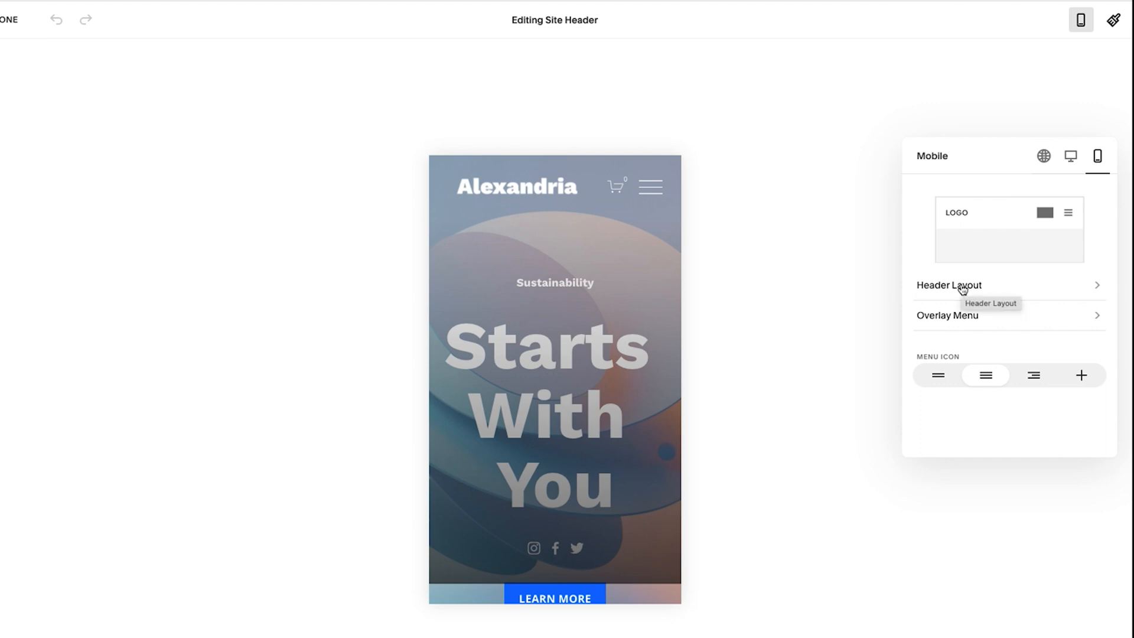
mouse_move(961, 320)
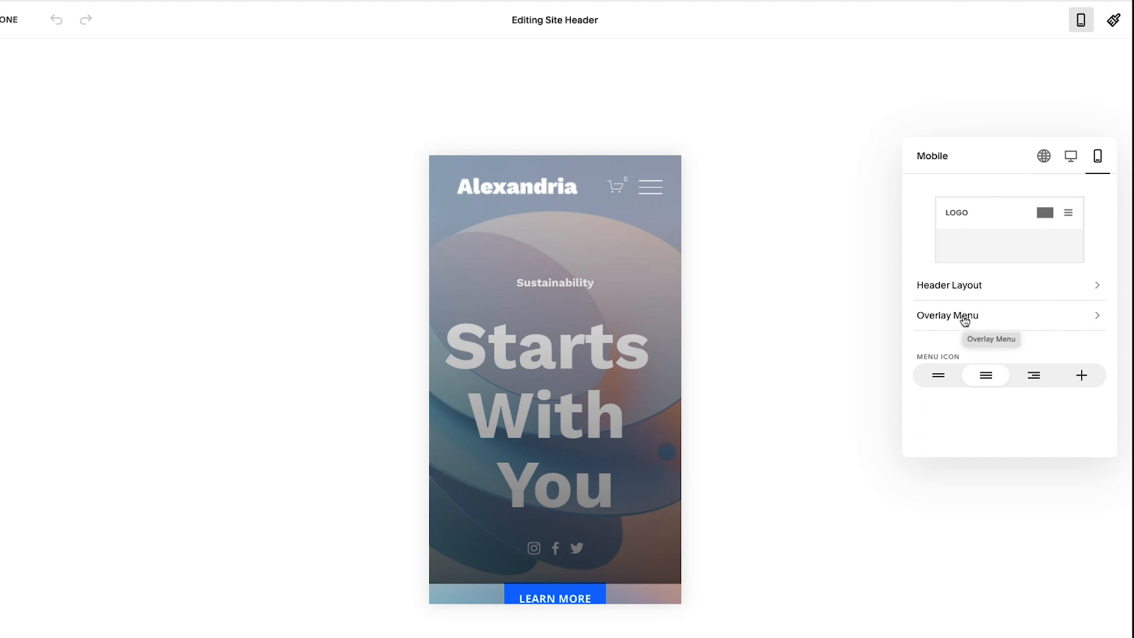
- In Overlay Menu settings, try left alignment and leave the menu links centered
left_click(957, 317)
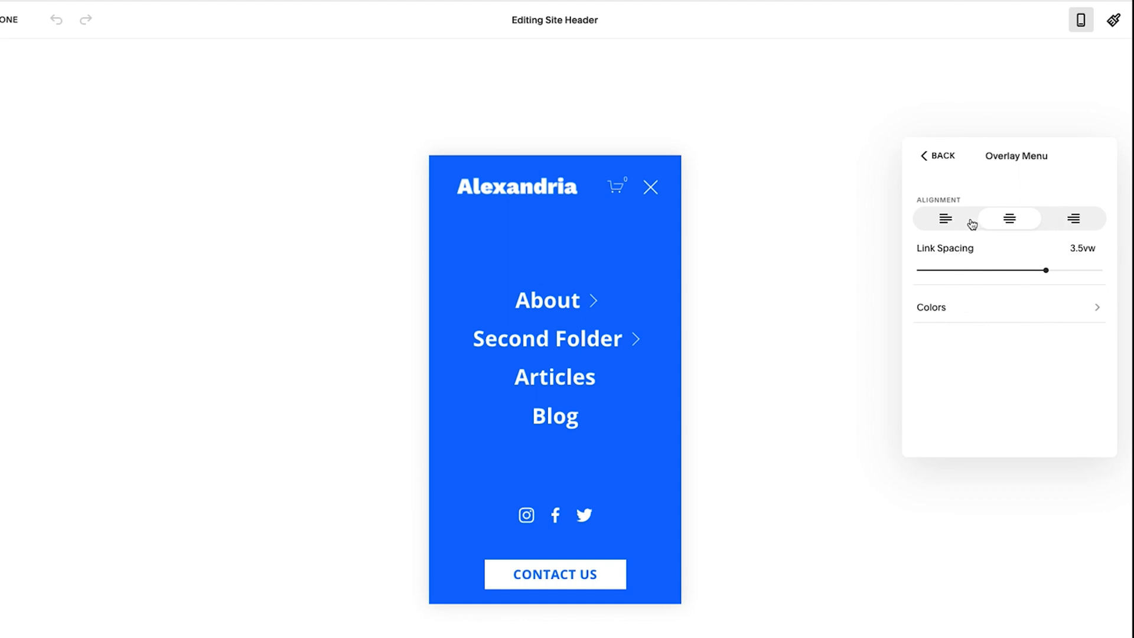
left_click(945, 218)
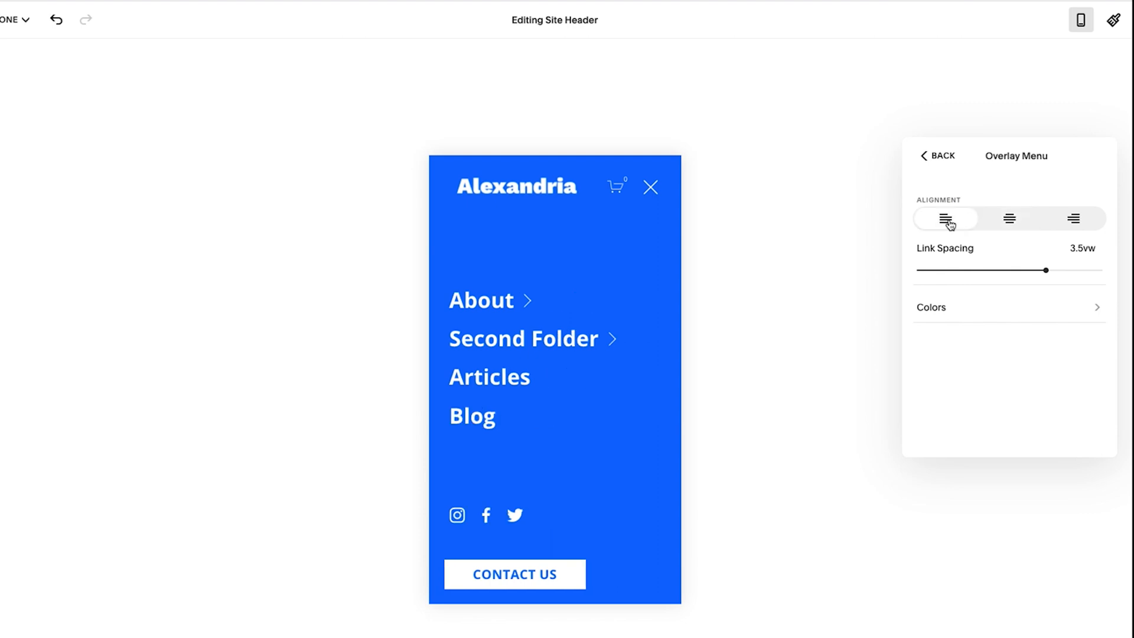
left_click(1072, 218)
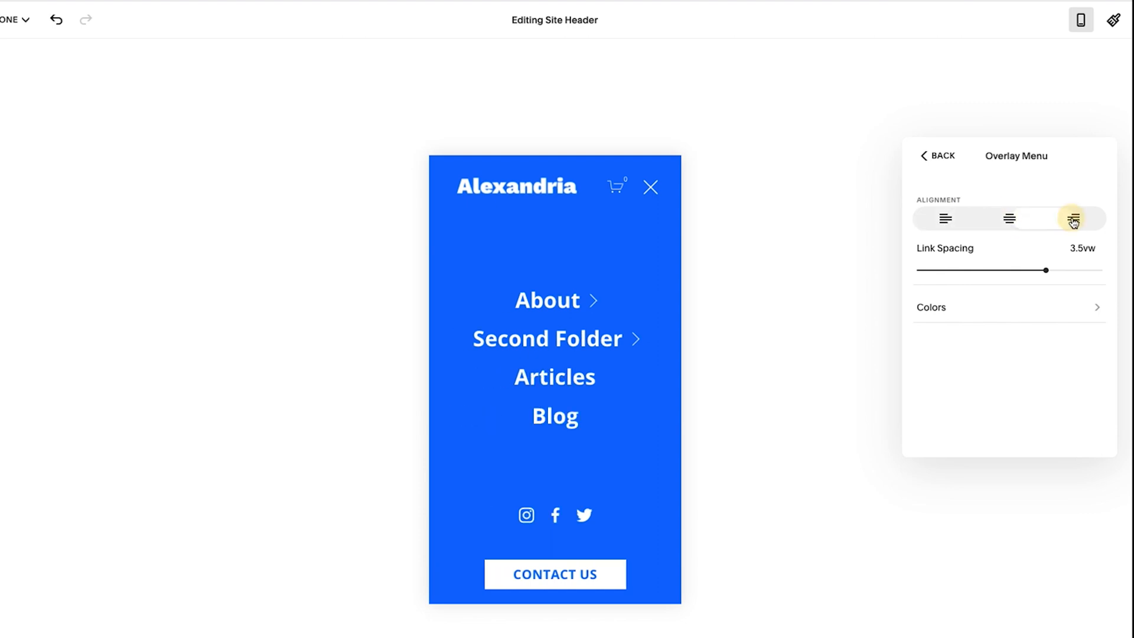
left_click(1009, 218)
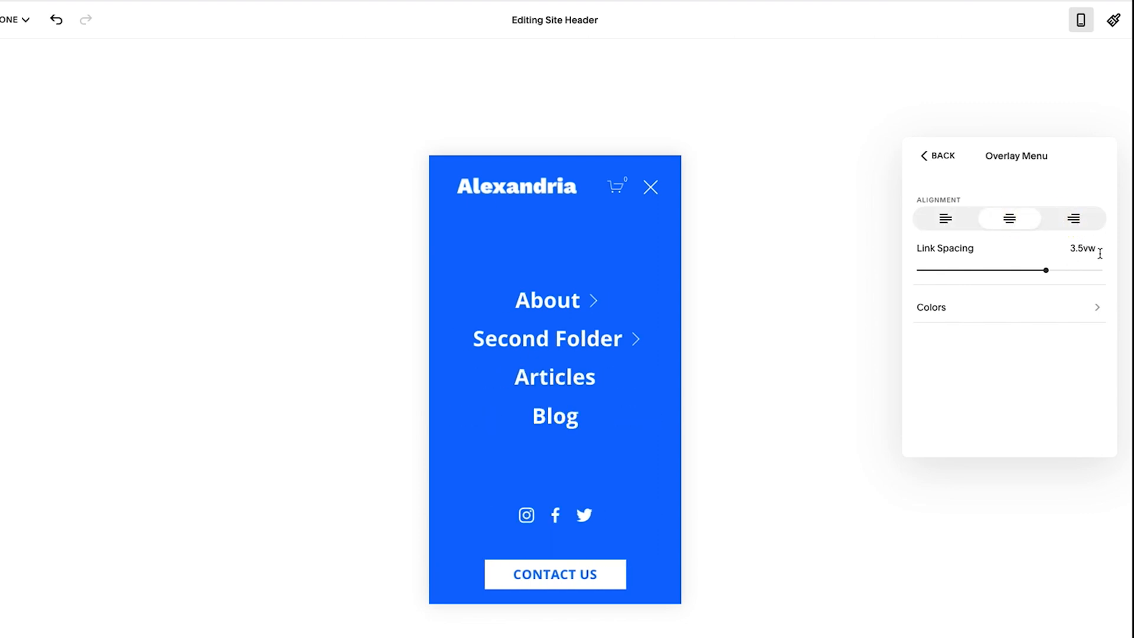
mouse_move(1076, 265)
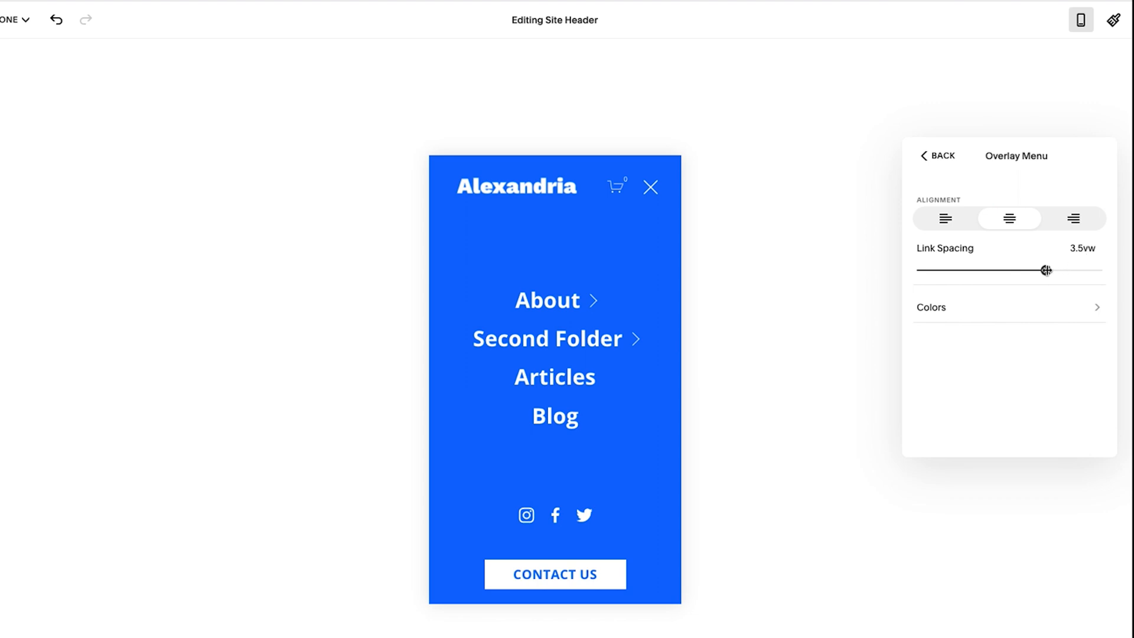
- Adjust the Link Spacing slider back and forth, settling the overlay menu spacing at 3vw
left_click_drag(1043, 269, 926, 270)
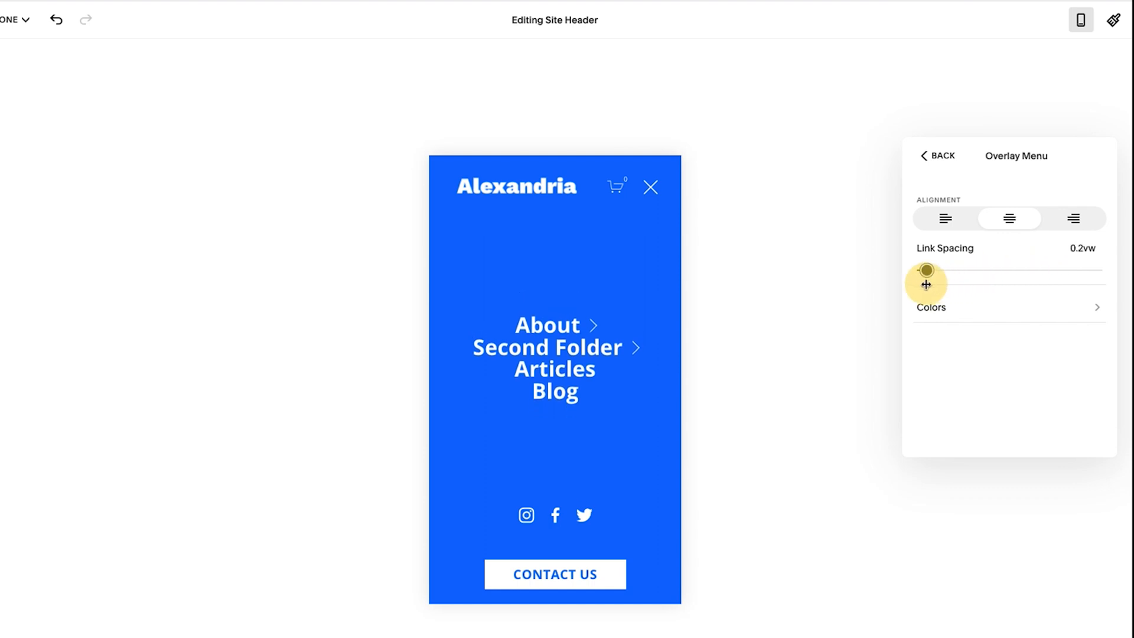
left_click_drag(926, 269, 1022, 269)
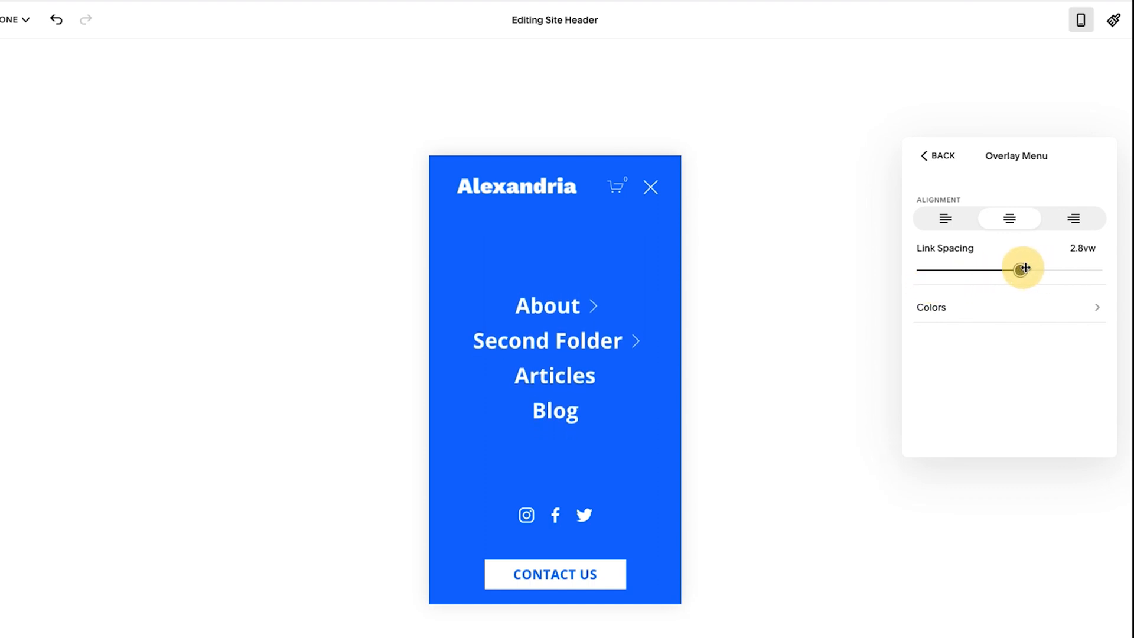
left_click_drag(1021, 270, 1000, 272)
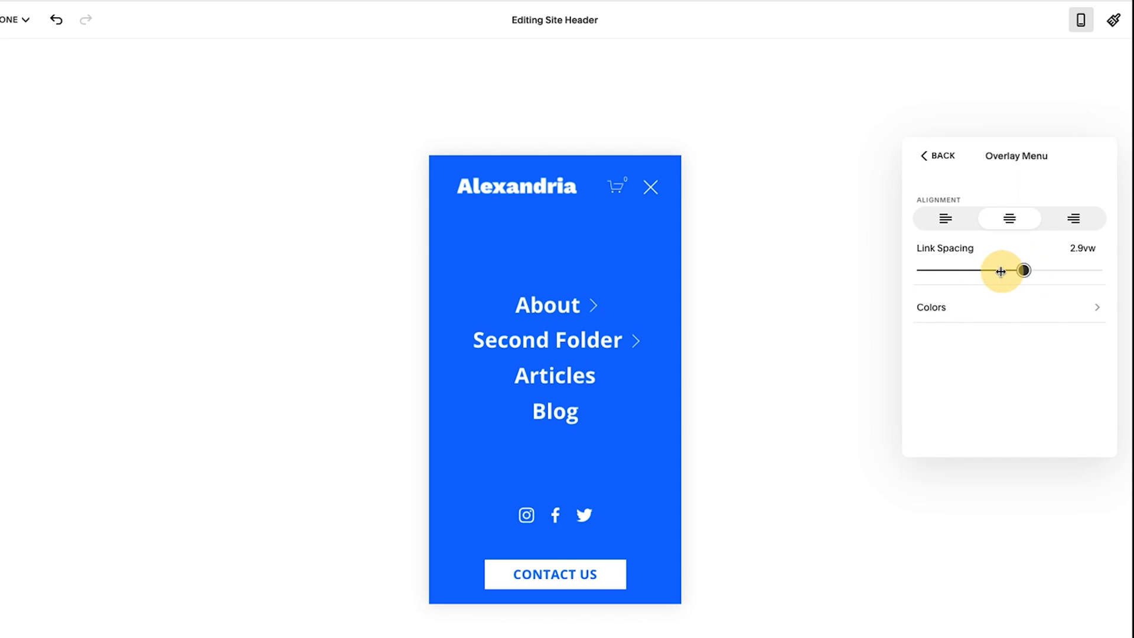
left_click_drag(1023, 270, 1000, 270)
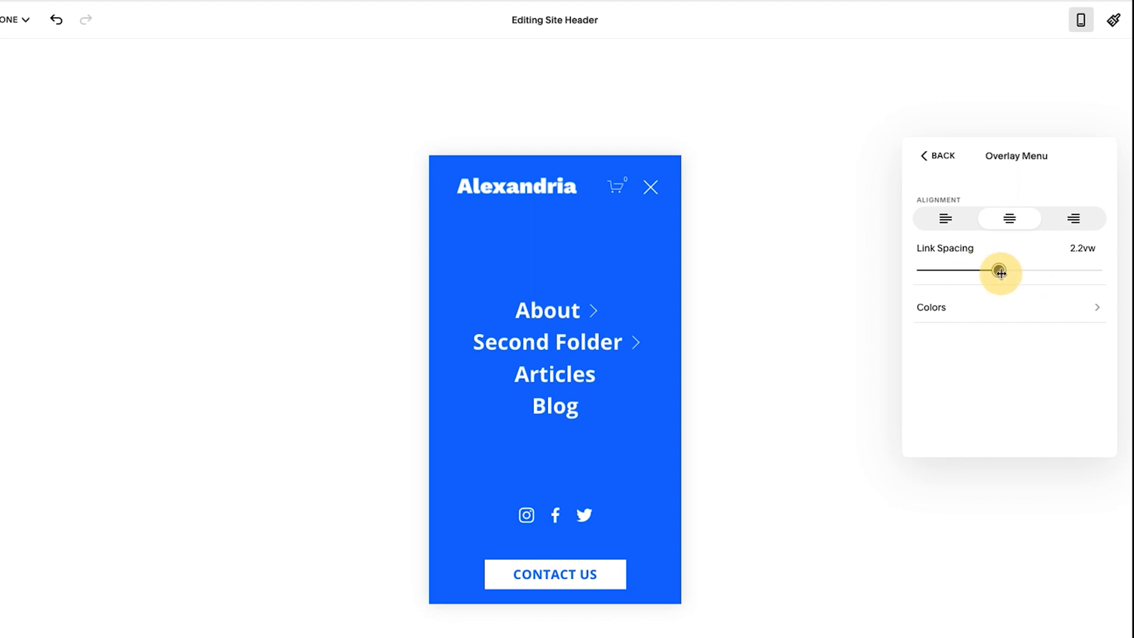
left_click_drag(1000, 271, 993, 271)
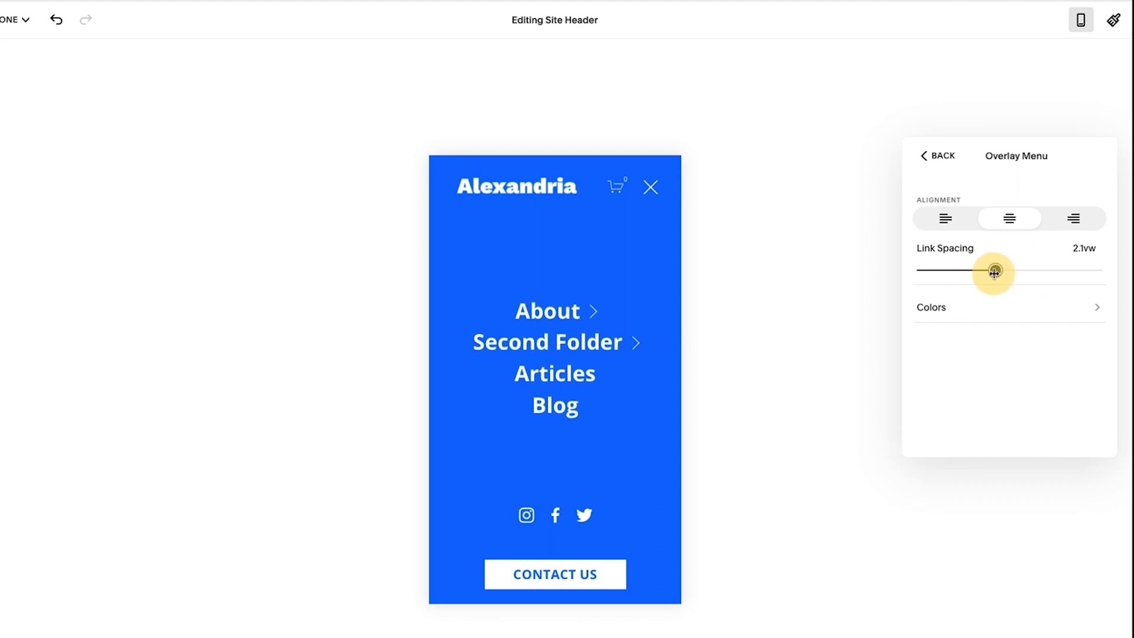
left_click_drag(994, 273, 1026, 272)
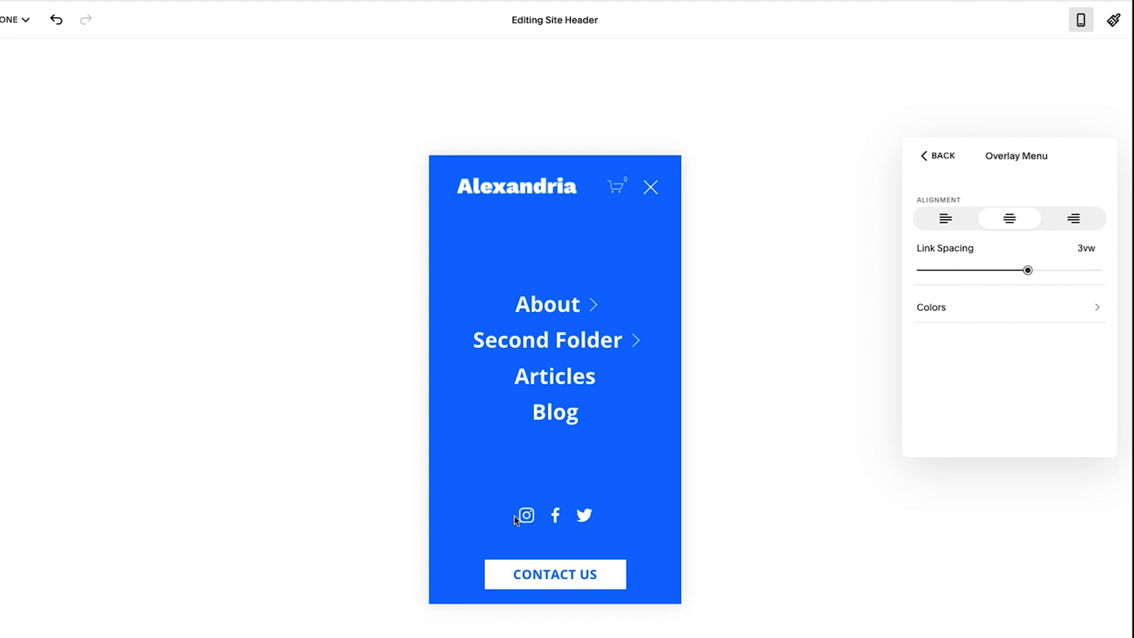
mouse_move(588, 520)
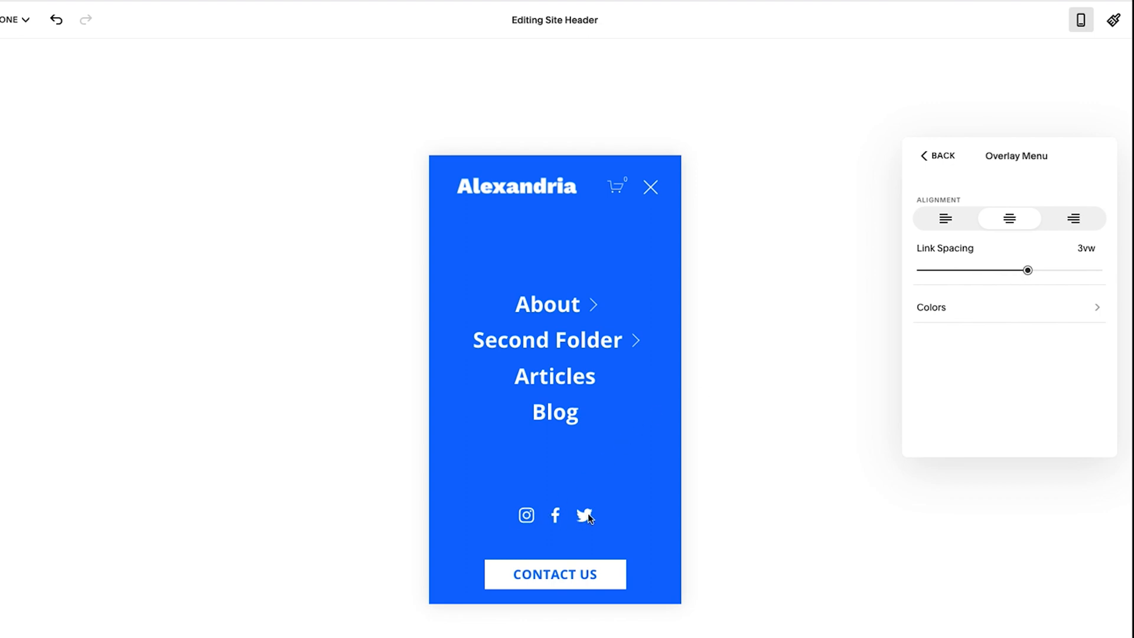
mouse_move(550, 577)
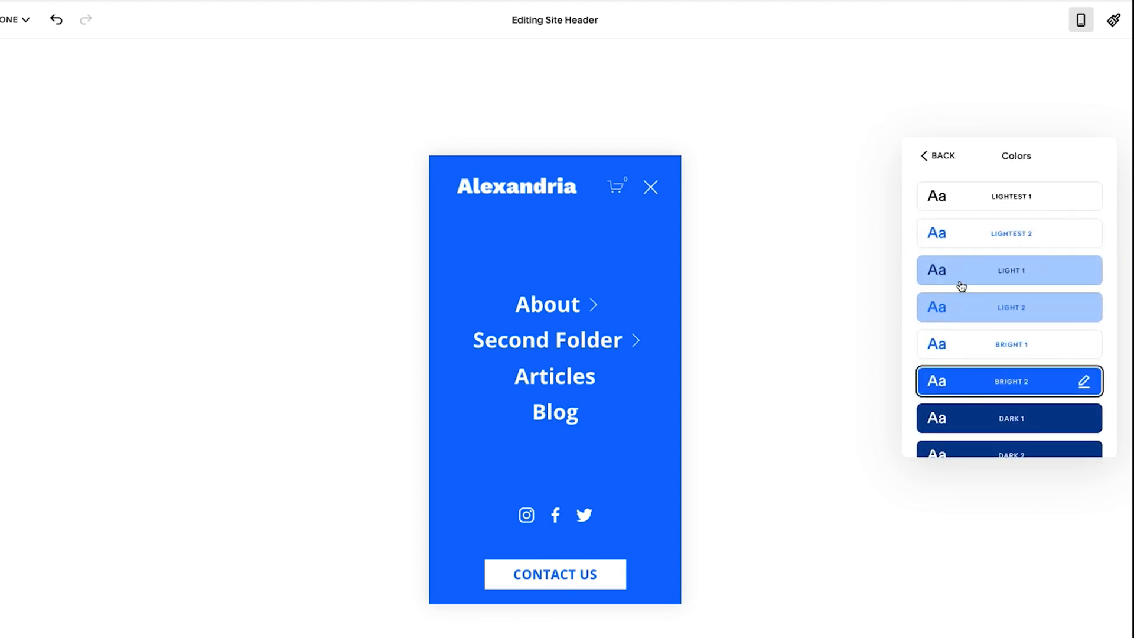
mouse_move(975, 214)
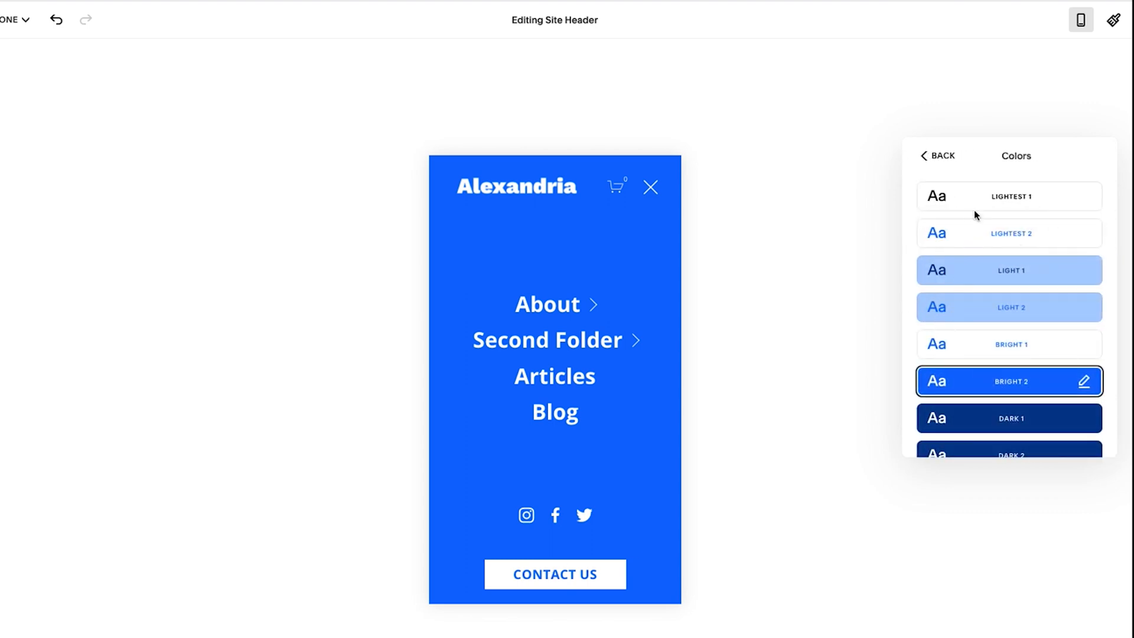
- Apply the Dark 1 navy colour theme to the overlay menu and return to its settings
scroll("down", 3)
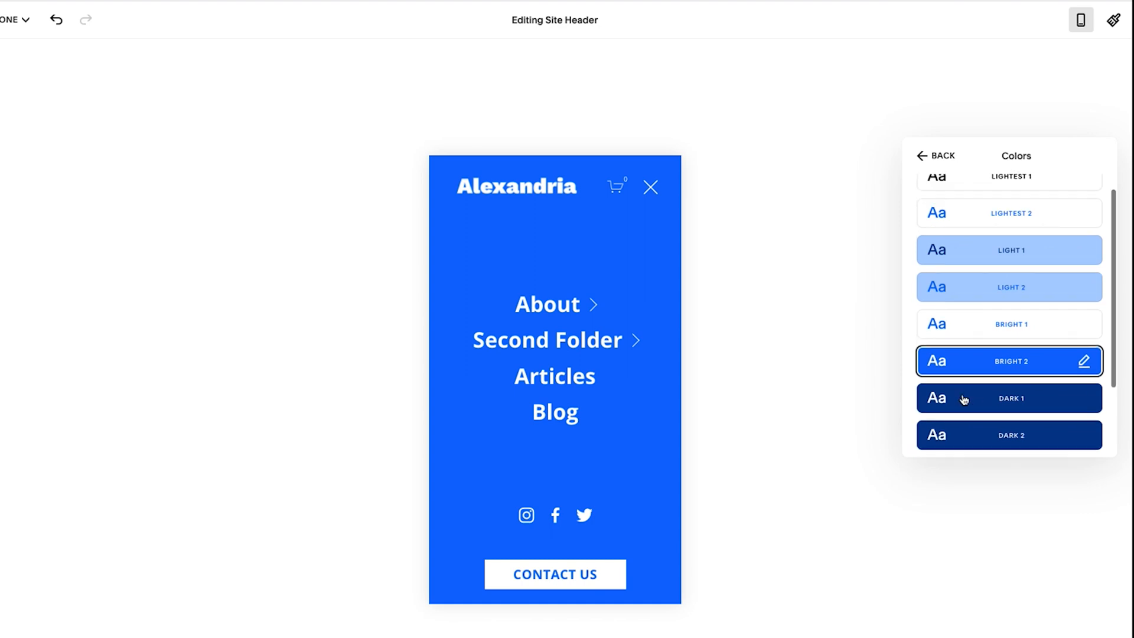
left_click(1008, 398)
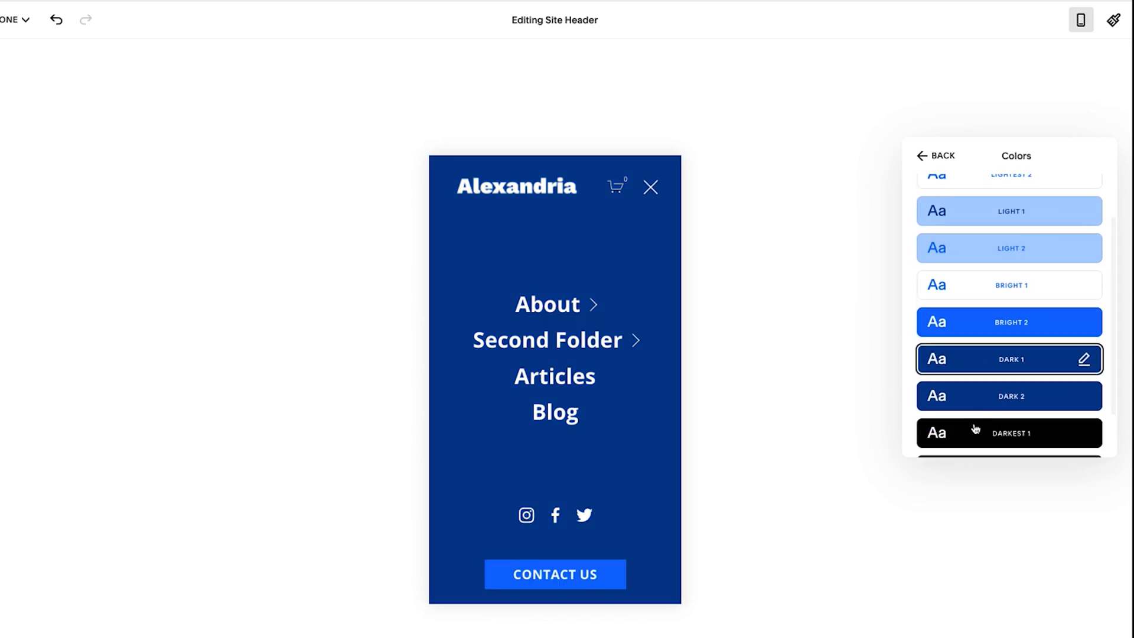
left_click(1009, 433)
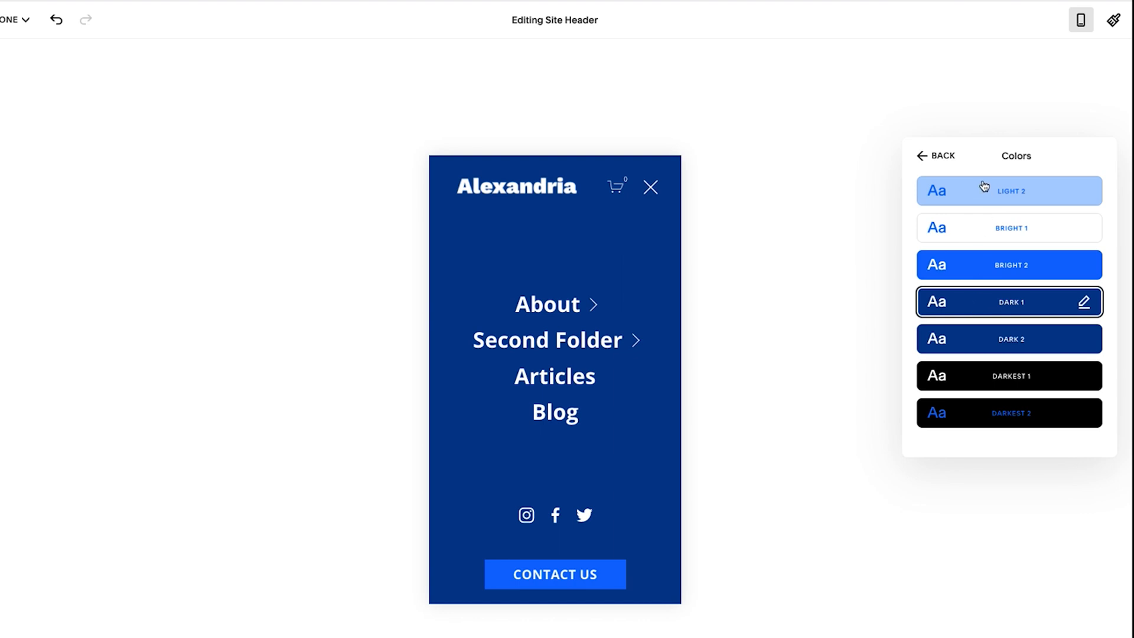
left_click(942, 156)
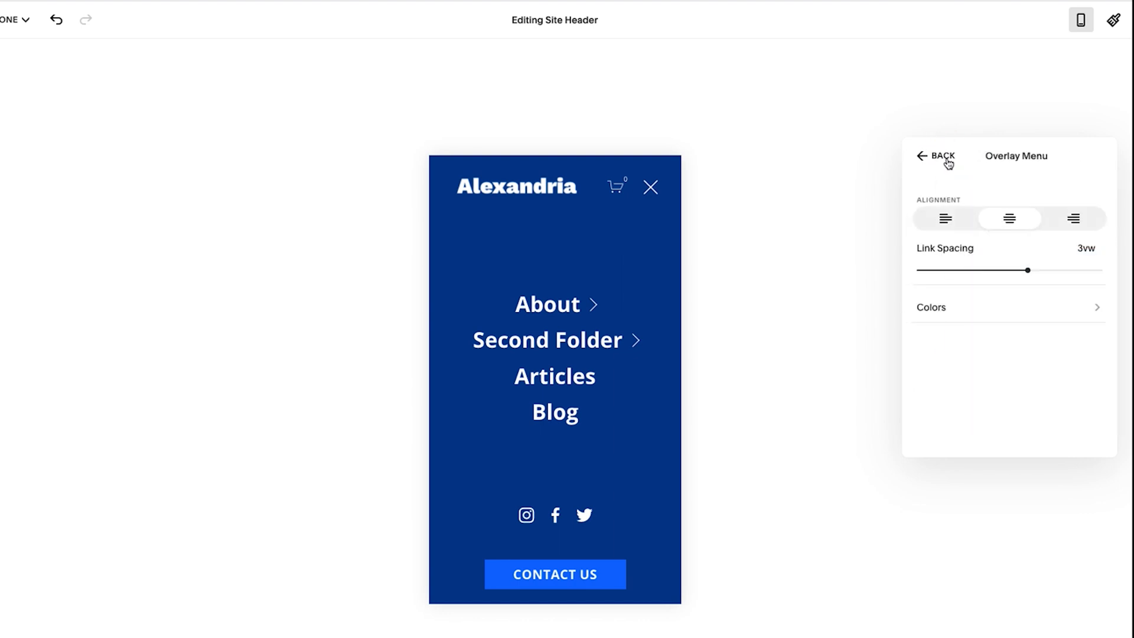
- Go back from Overlay Menu to the main mobile header settings, closing the menu
left_click(934, 157)
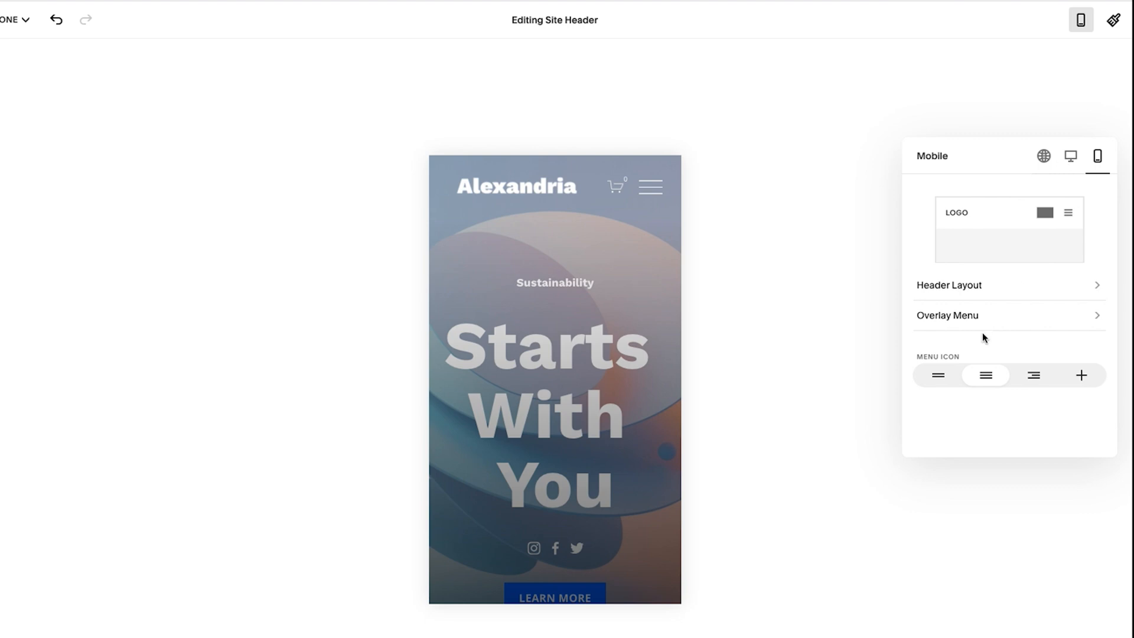
mouse_move(1105, 184)
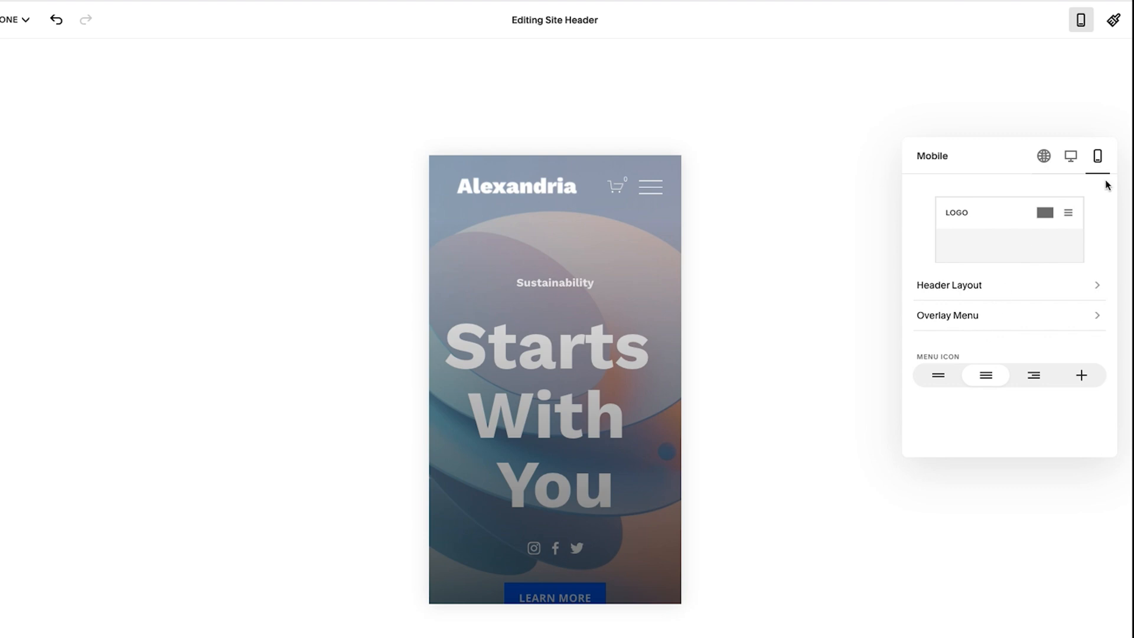
- Switch to the desktop header preview and bring up the global header Colors settings
left_click(1070, 156)
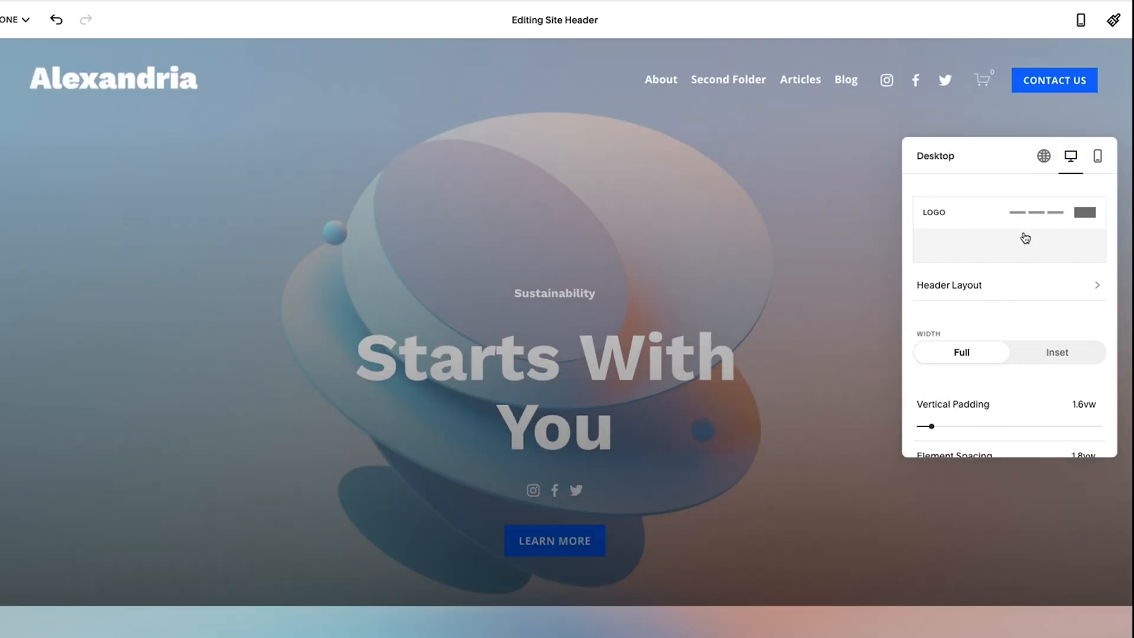
mouse_move(1007, 264)
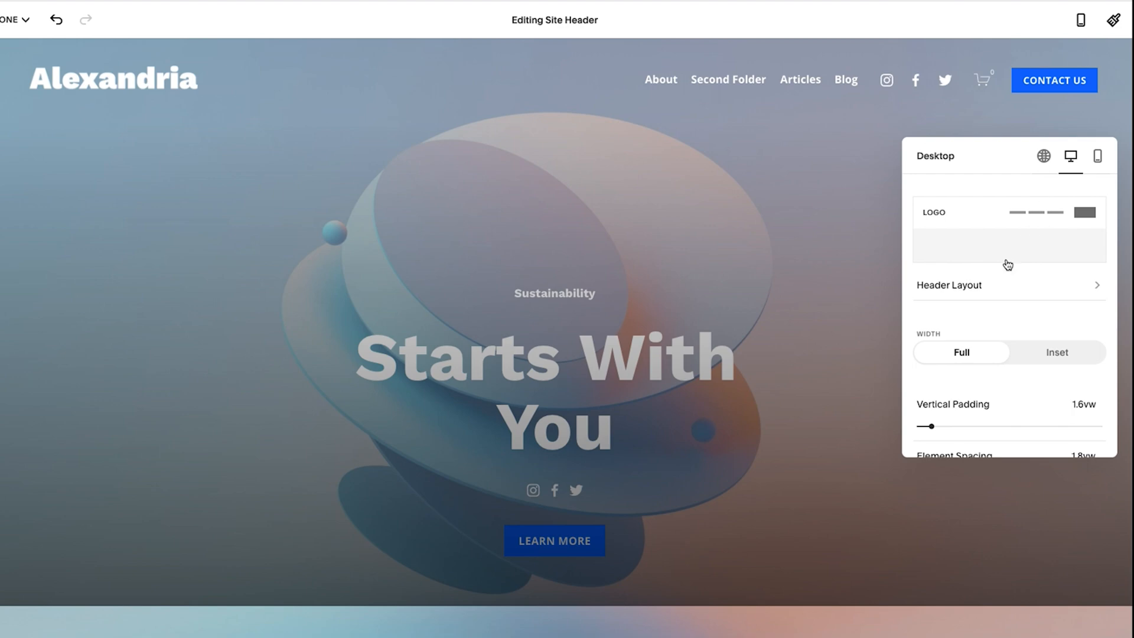
scroll("down", 3)
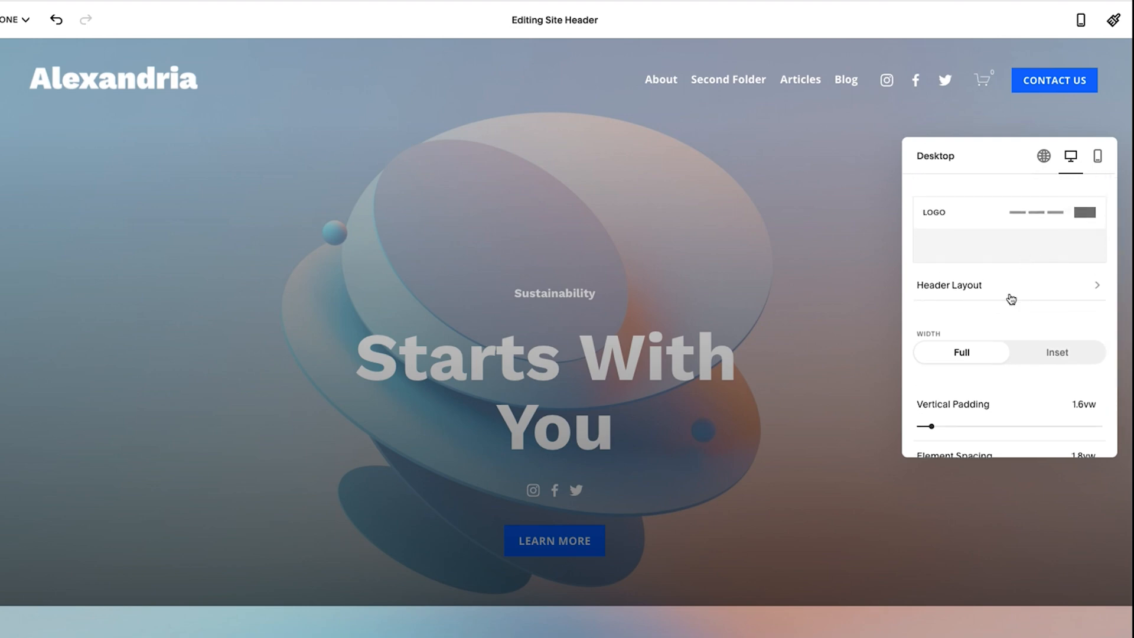
mouse_move(1044, 158)
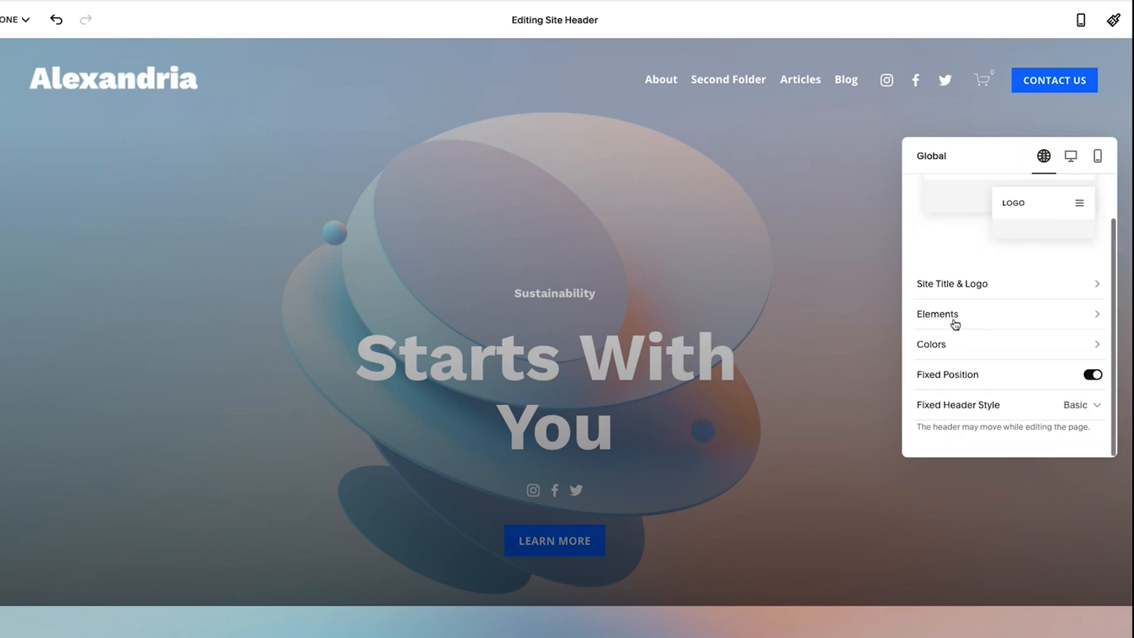
left_click(930, 345)
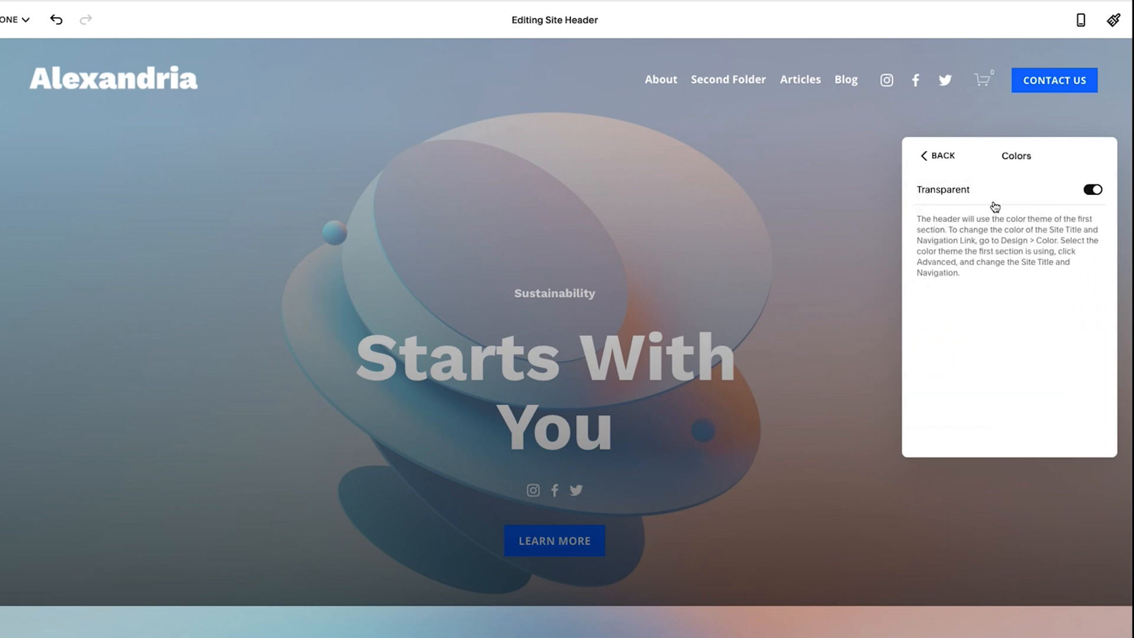
mouse_move(973, 193)
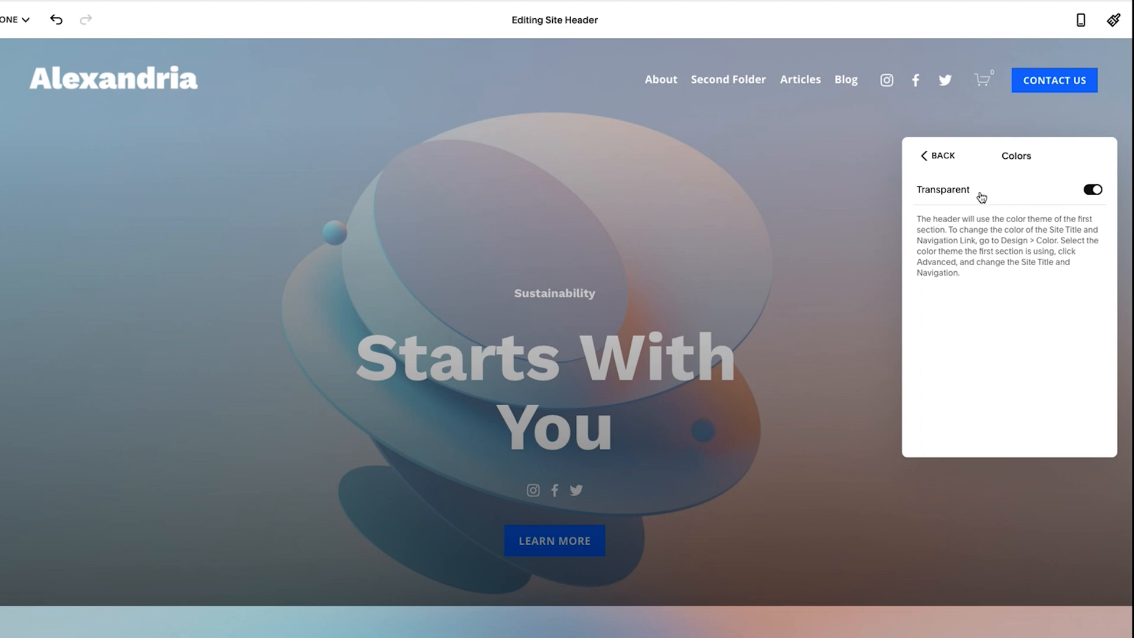
- Turn off header transparency for a solid Bright 2 blue, then check the mobile Overlay Menu panel
left_click(1092, 189)
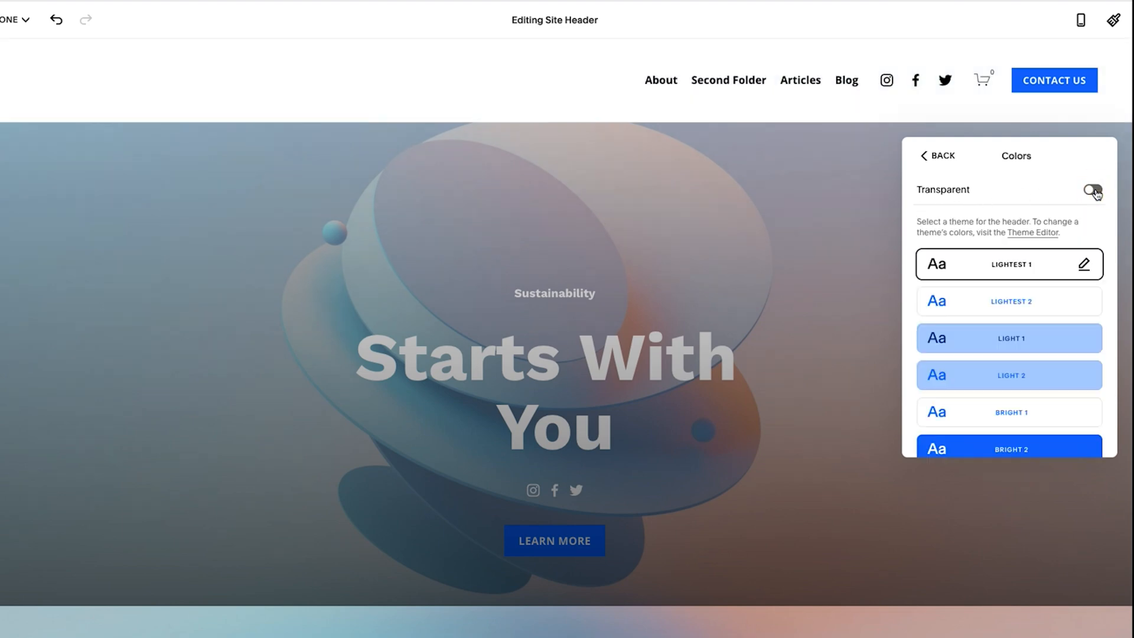
scroll("down", 3)
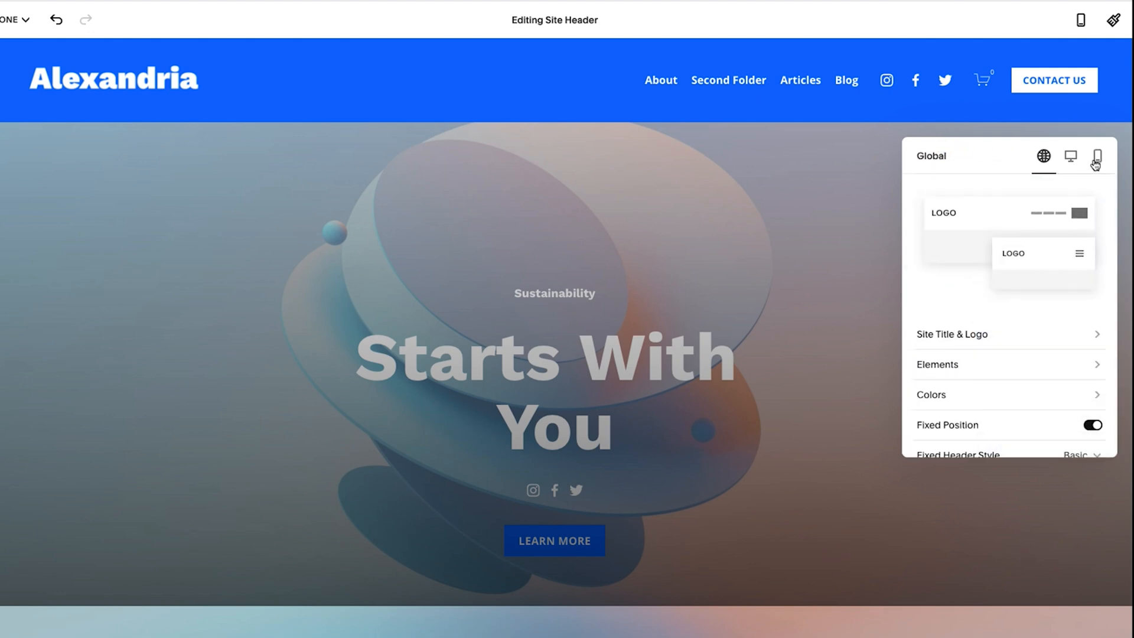
left_click(1098, 158)
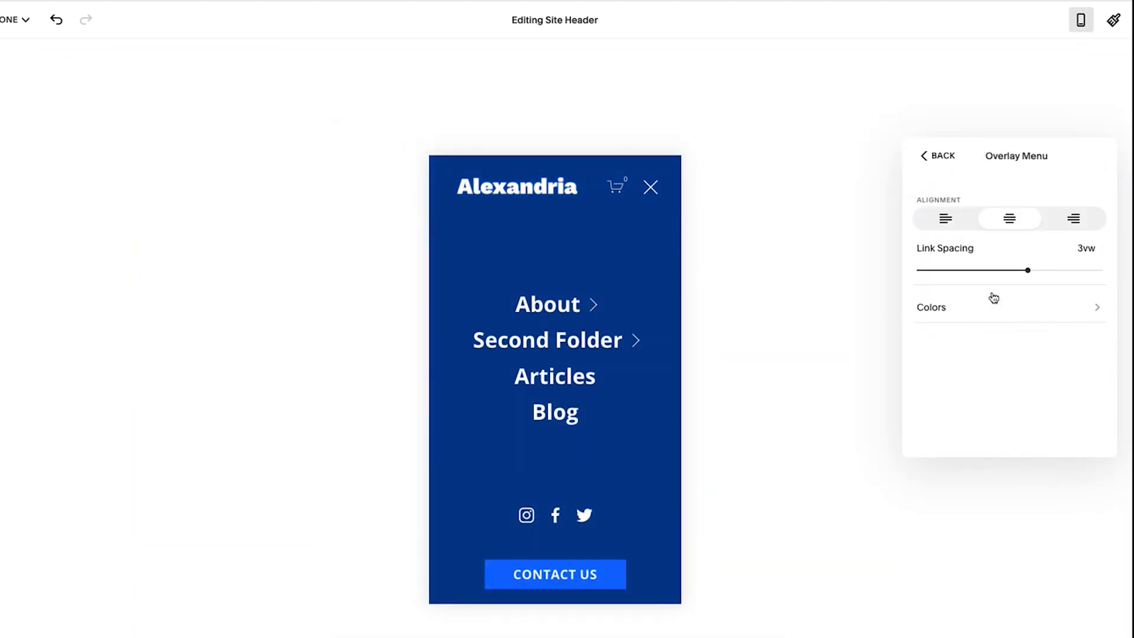
left_click(930, 308)
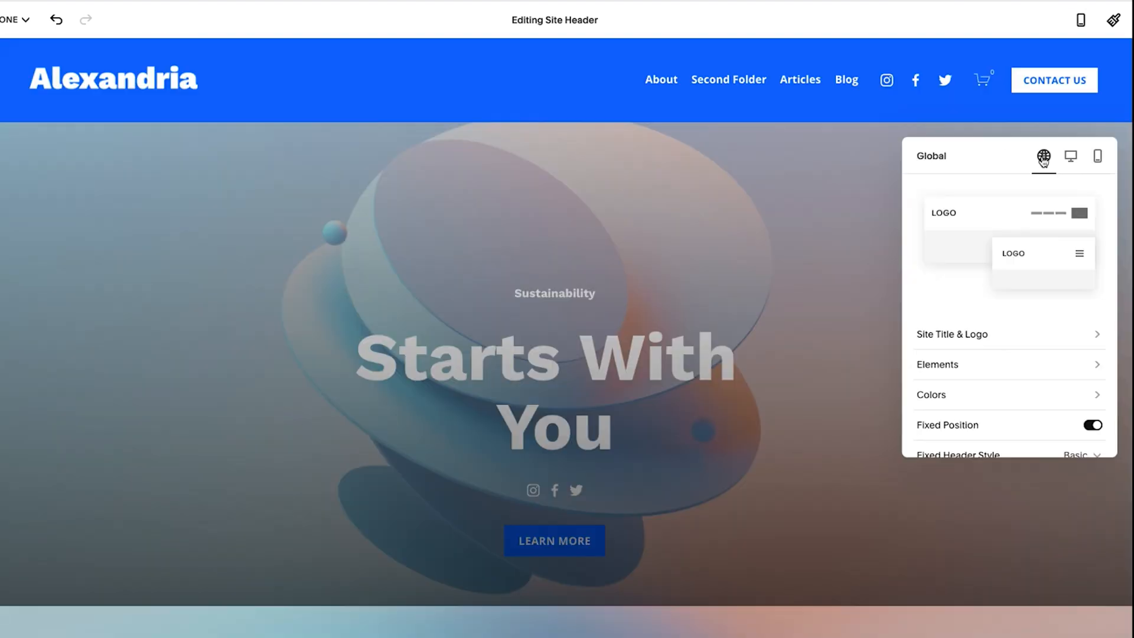
left_click(930, 395)
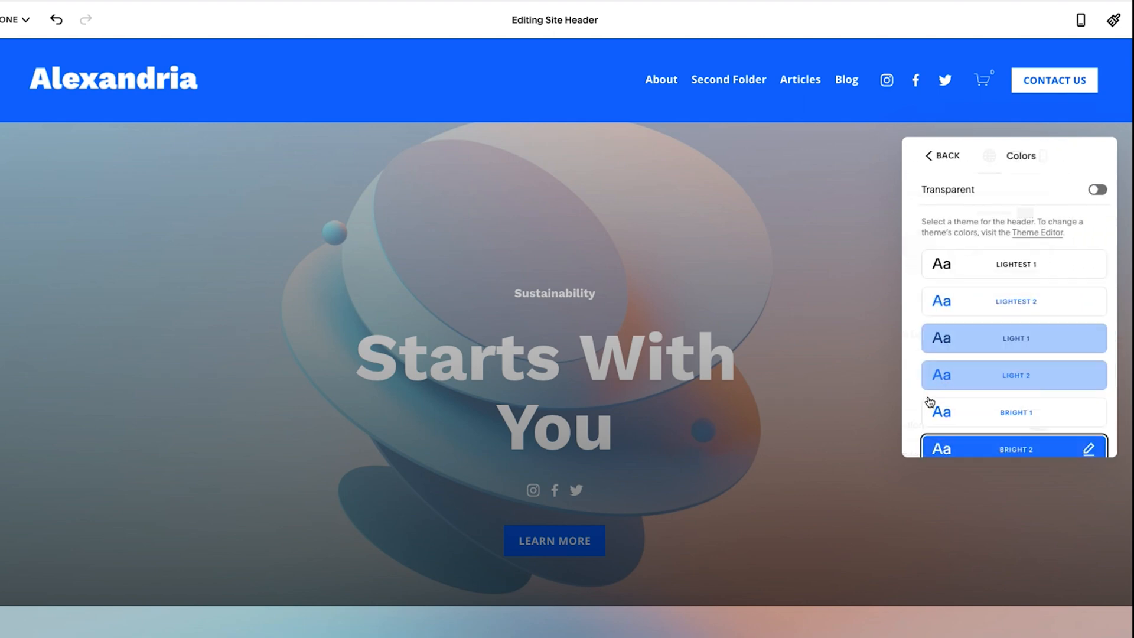
scroll("down", 3)
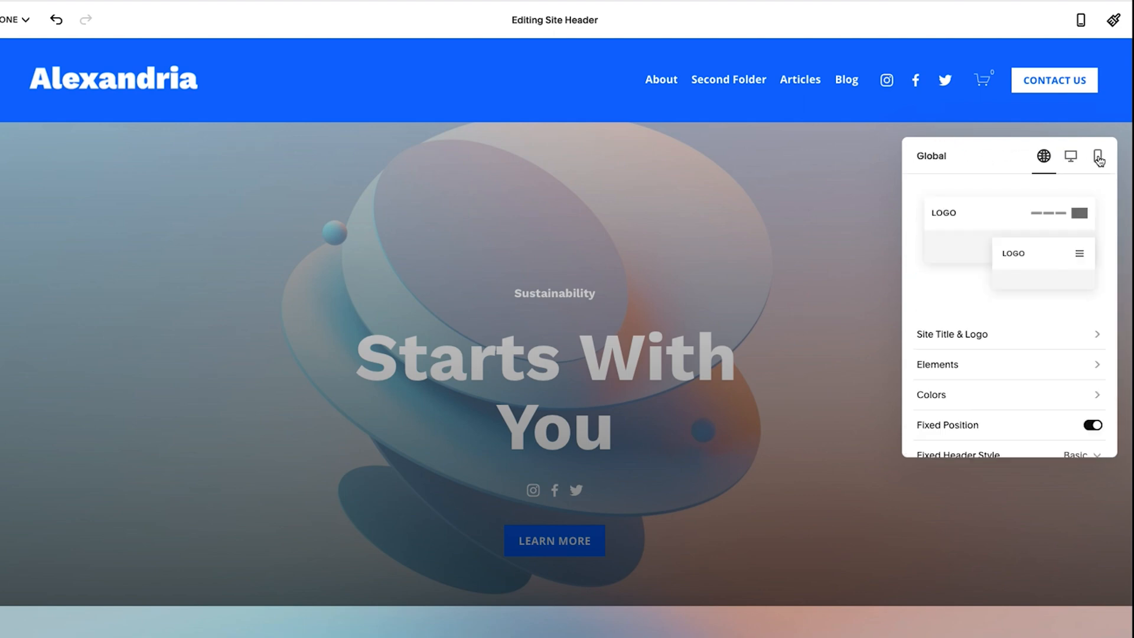
left_click(1098, 158)
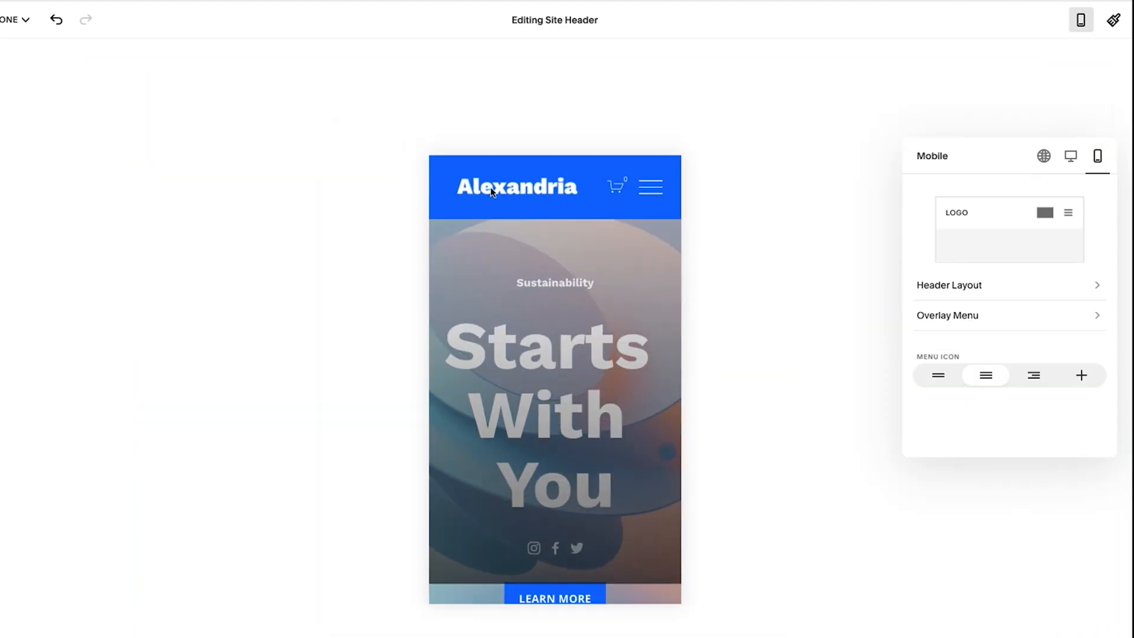
mouse_move(576, 223)
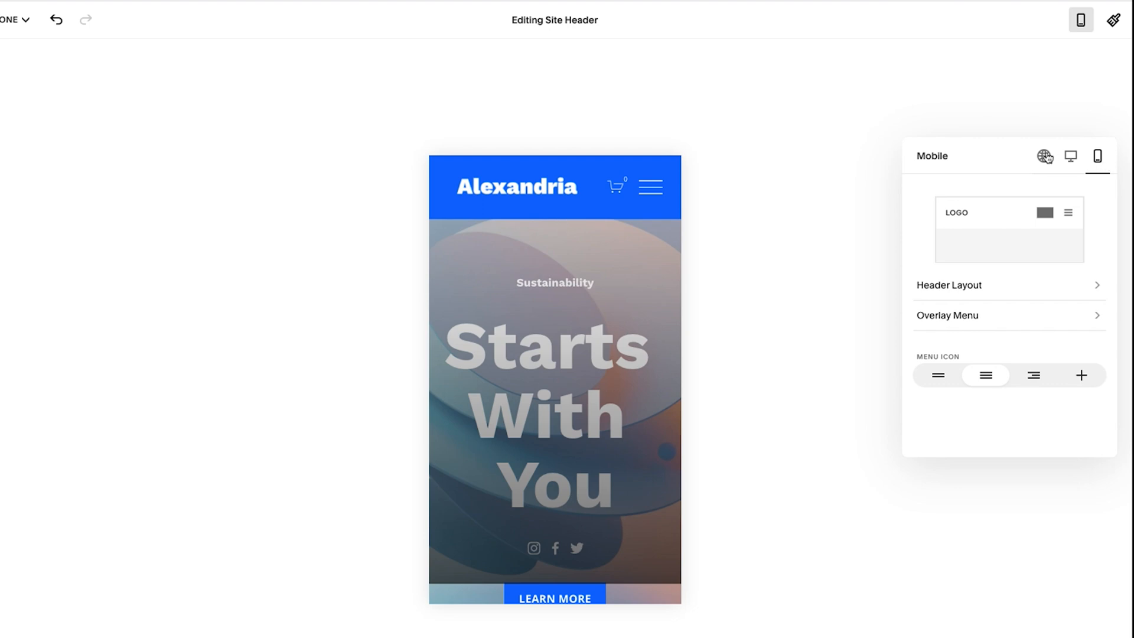
left_click(1044, 156)
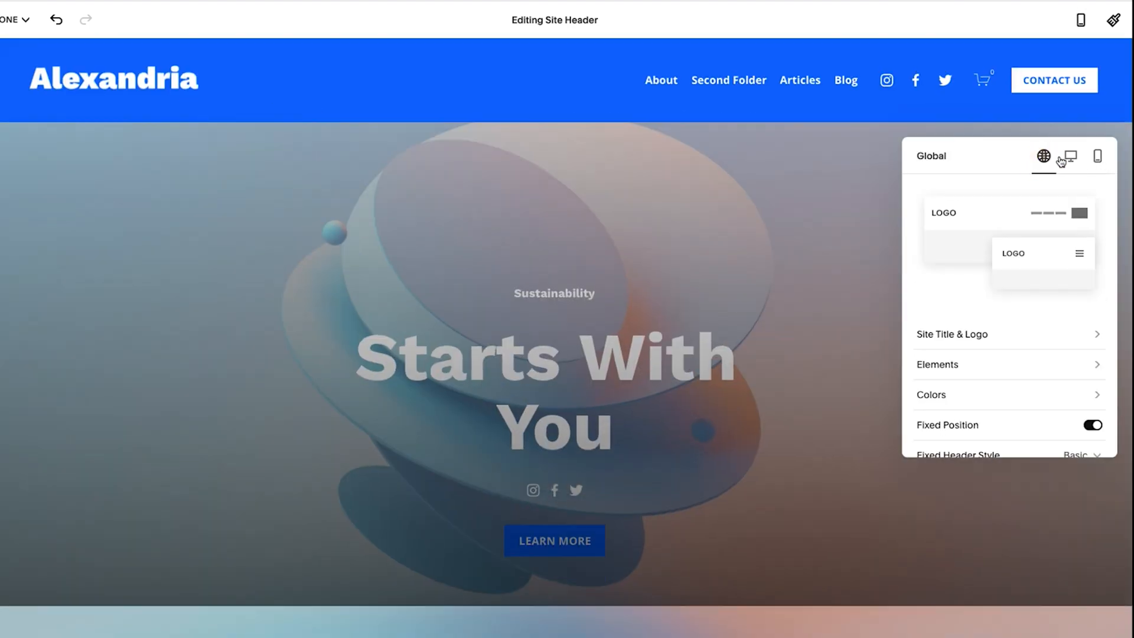
mouse_move(1096, 158)
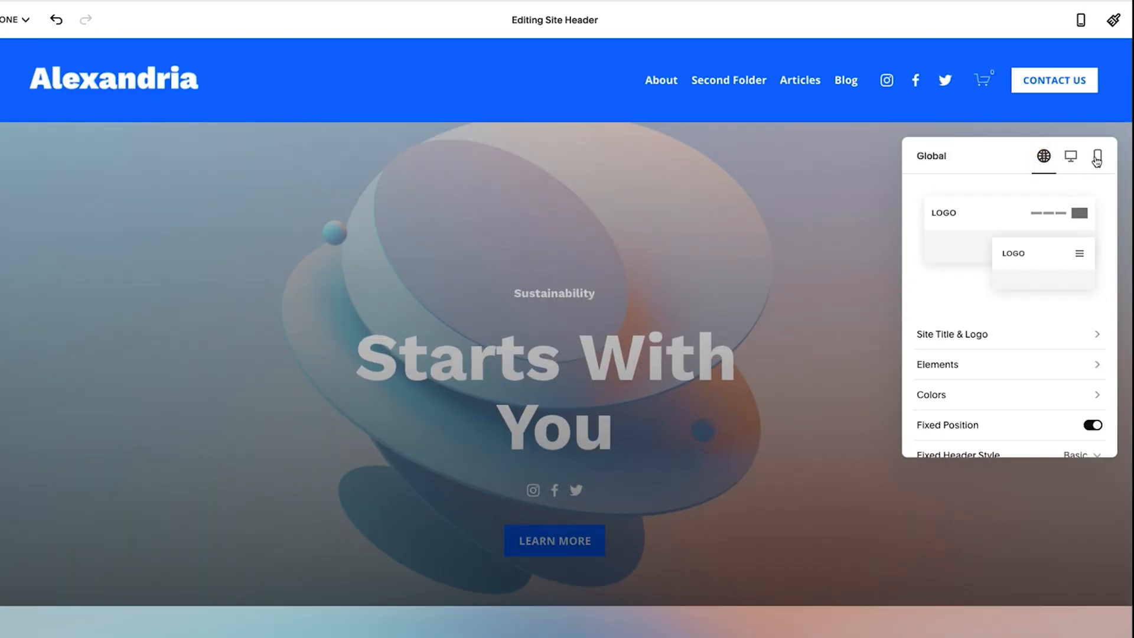
left_click(926, 394)
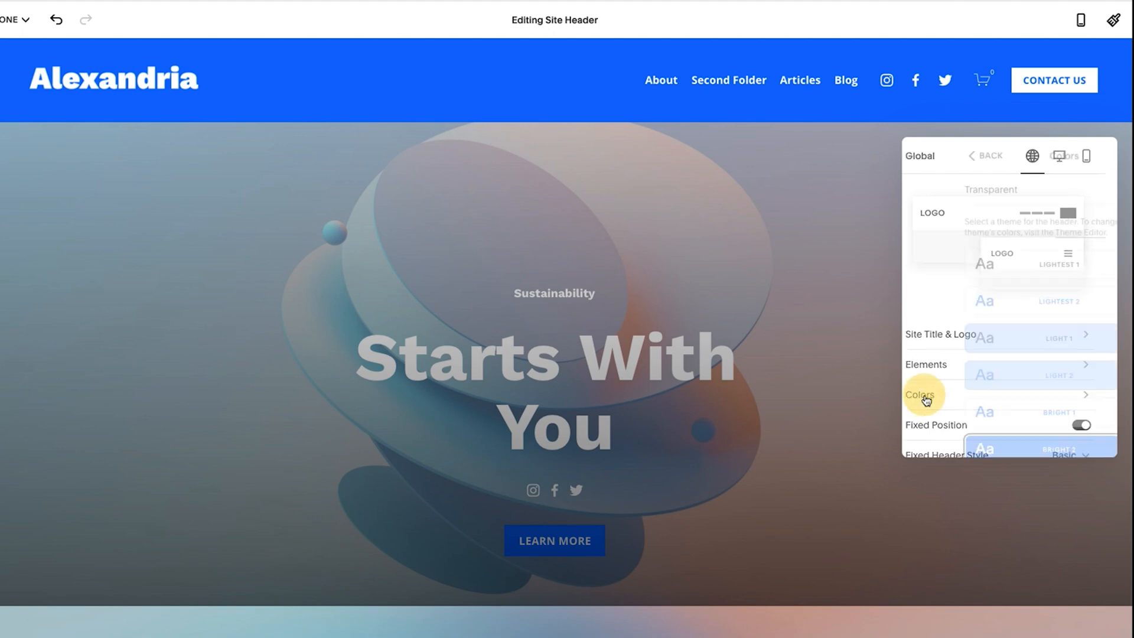
- Re-enable the transparent header background and switch to the mobile preview
left_click(919, 394)
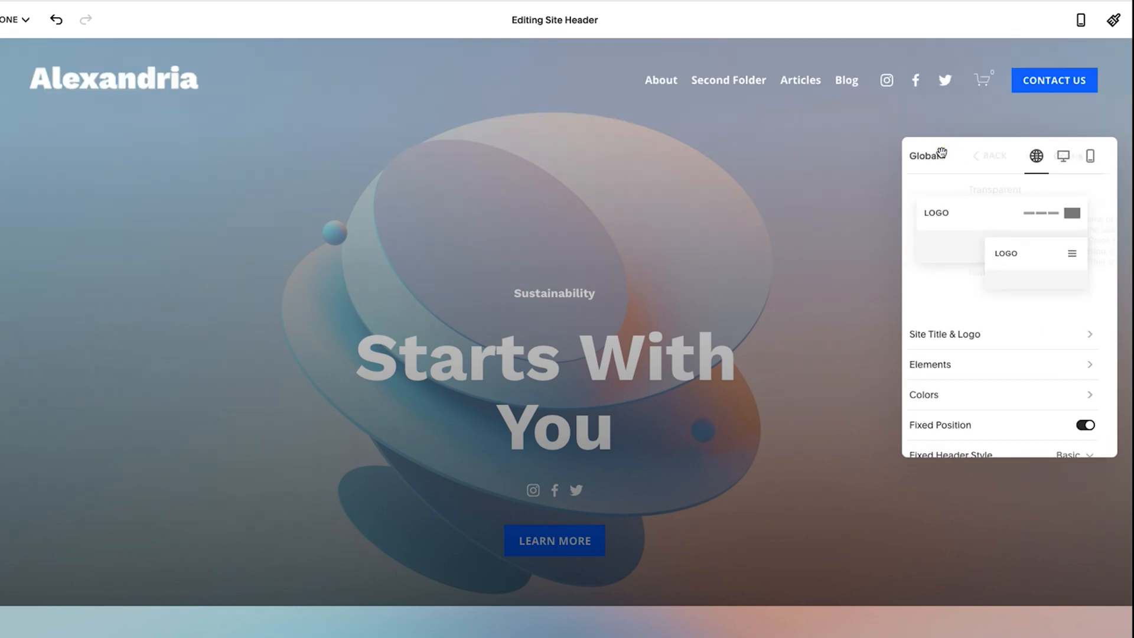
left_click(1091, 156)
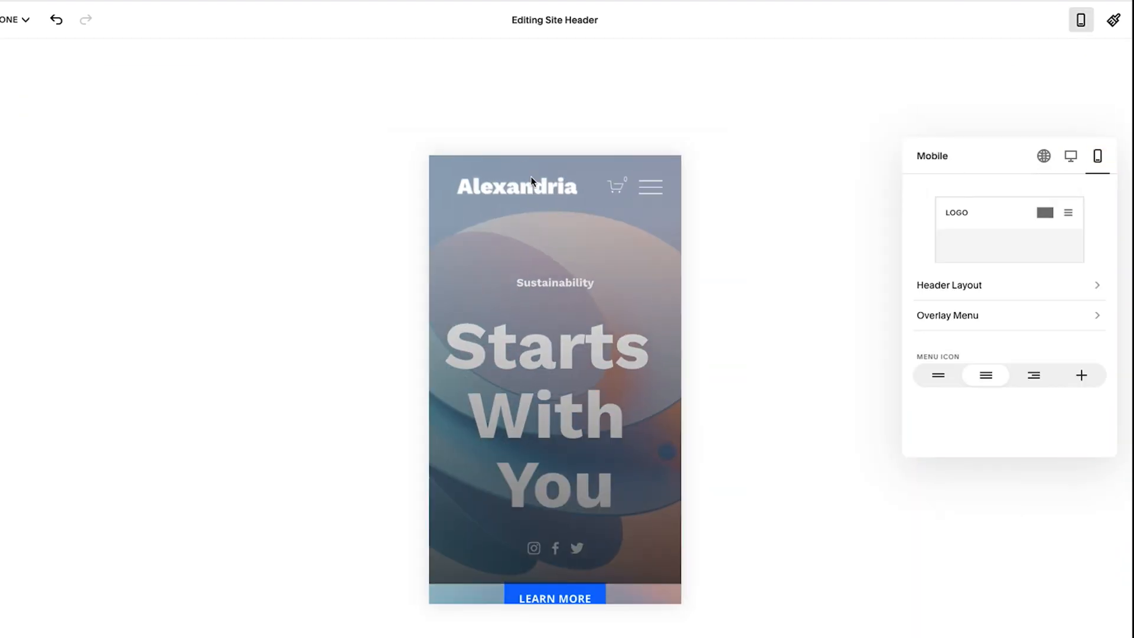
mouse_move(560, 376)
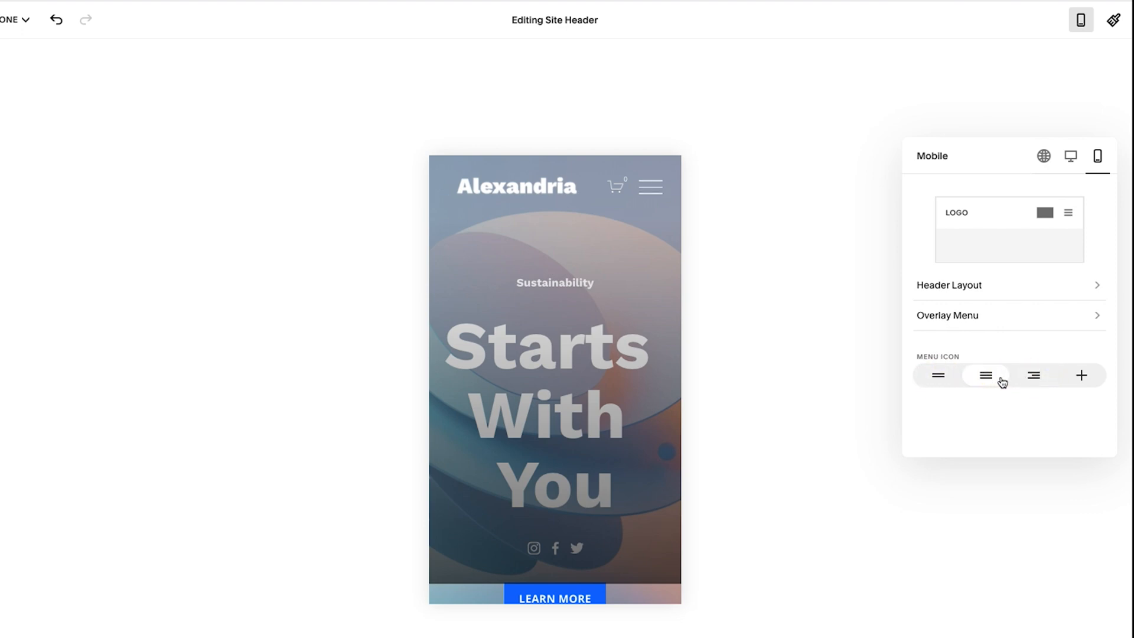
- Cycle through plus, two-line, three-line and right-aligned menu icons, ending on the three-line hamburger
left_click(1081, 375)
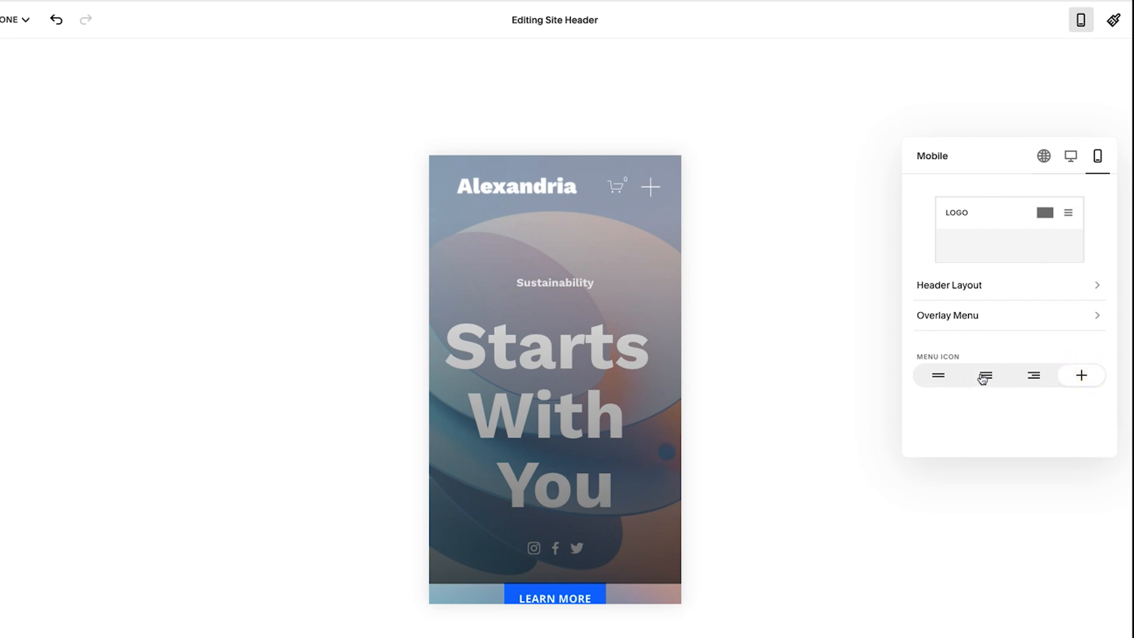
left_click(984, 375)
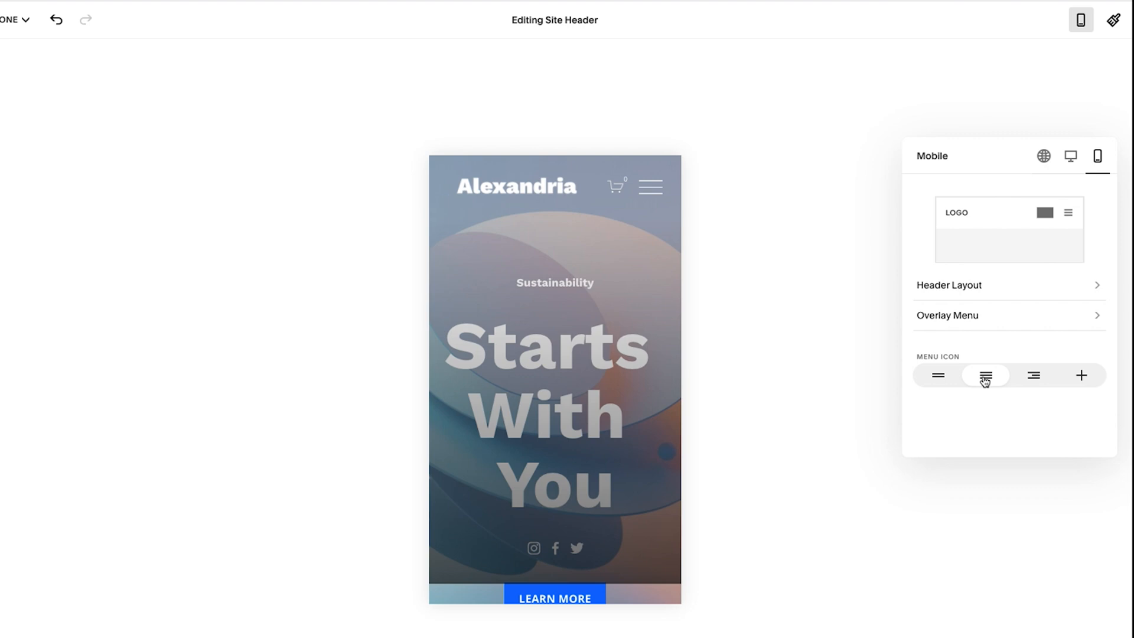
left_click(936, 375)
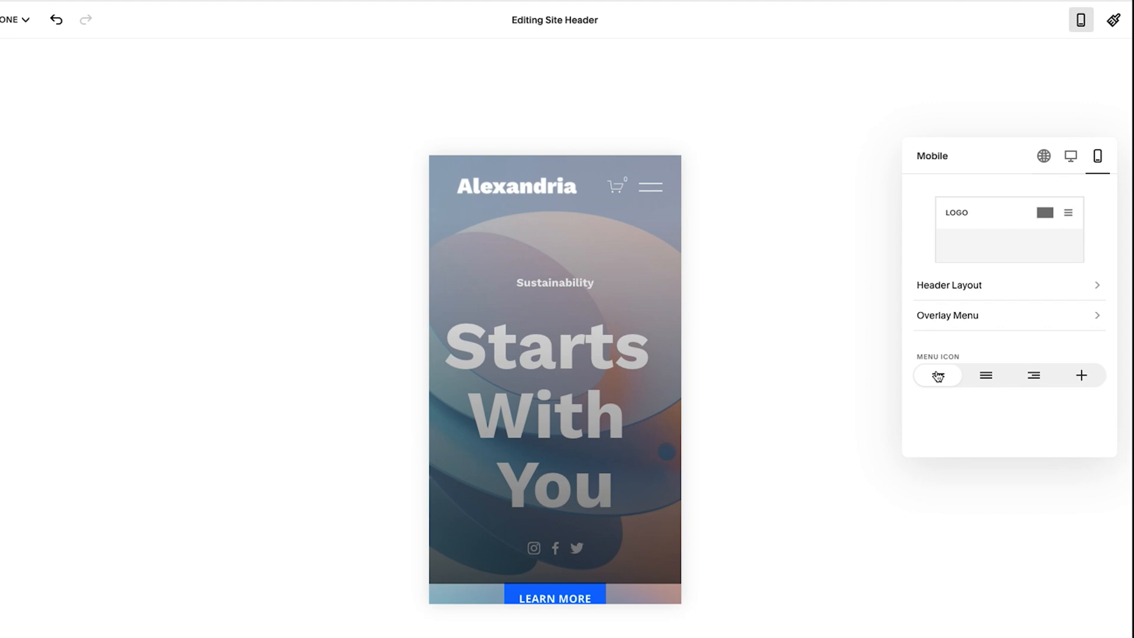
left_click(985, 375)
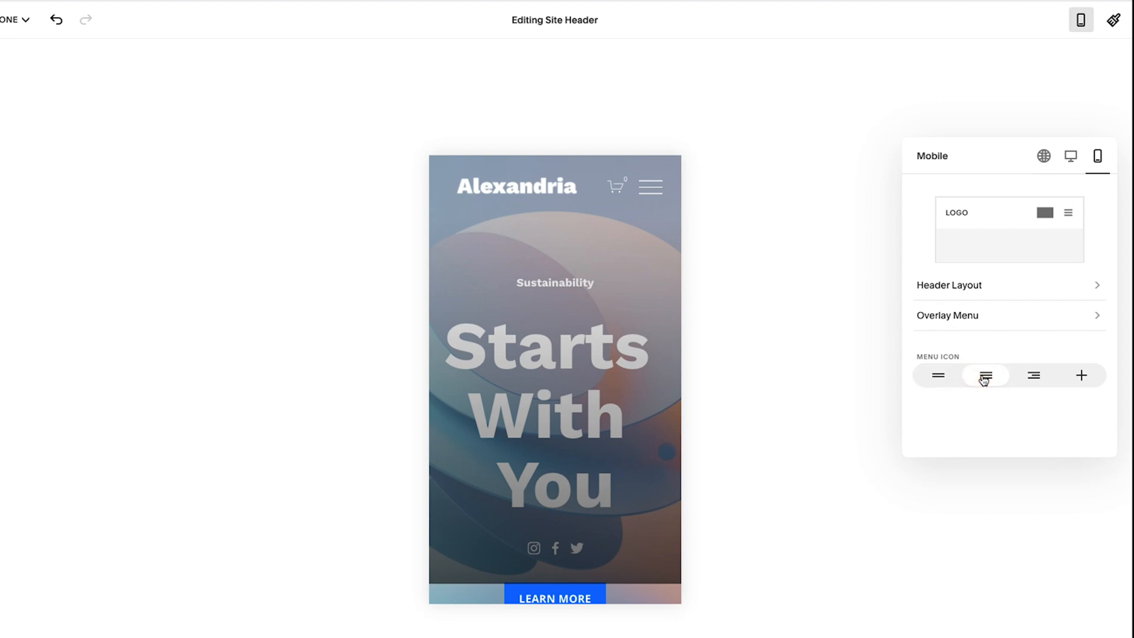
left_click(1032, 375)
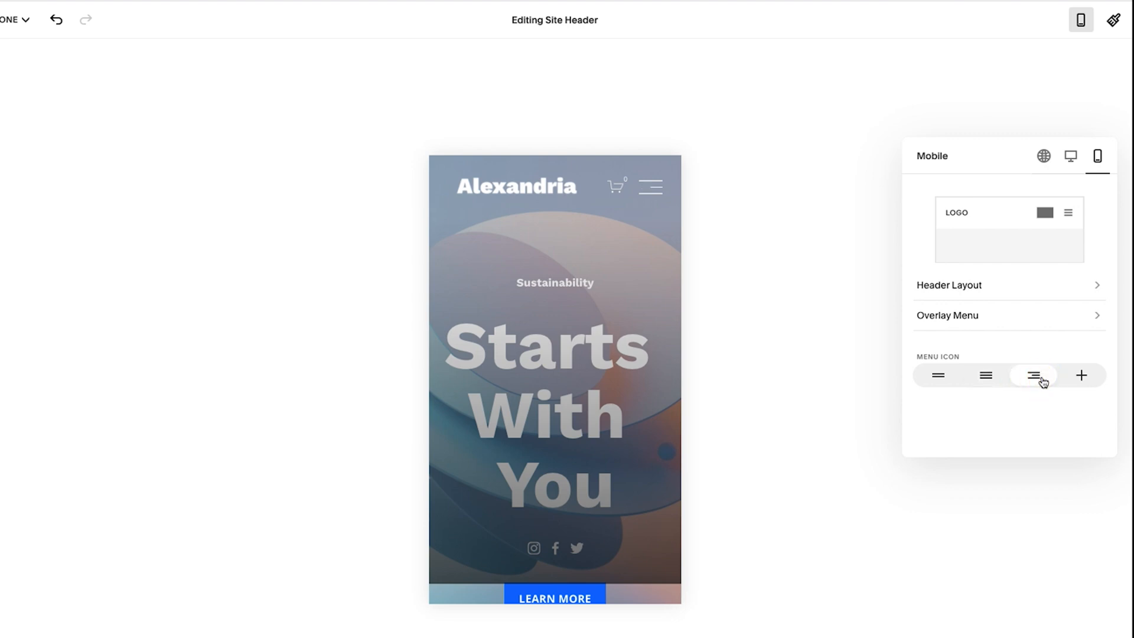
left_click(1081, 376)
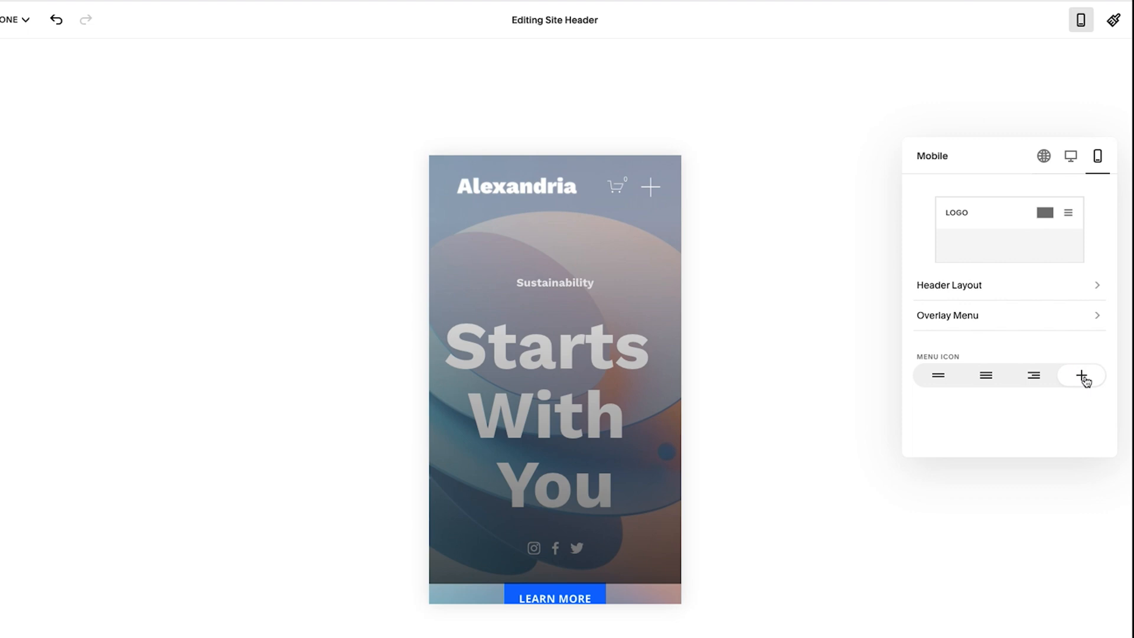
left_click(985, 376)
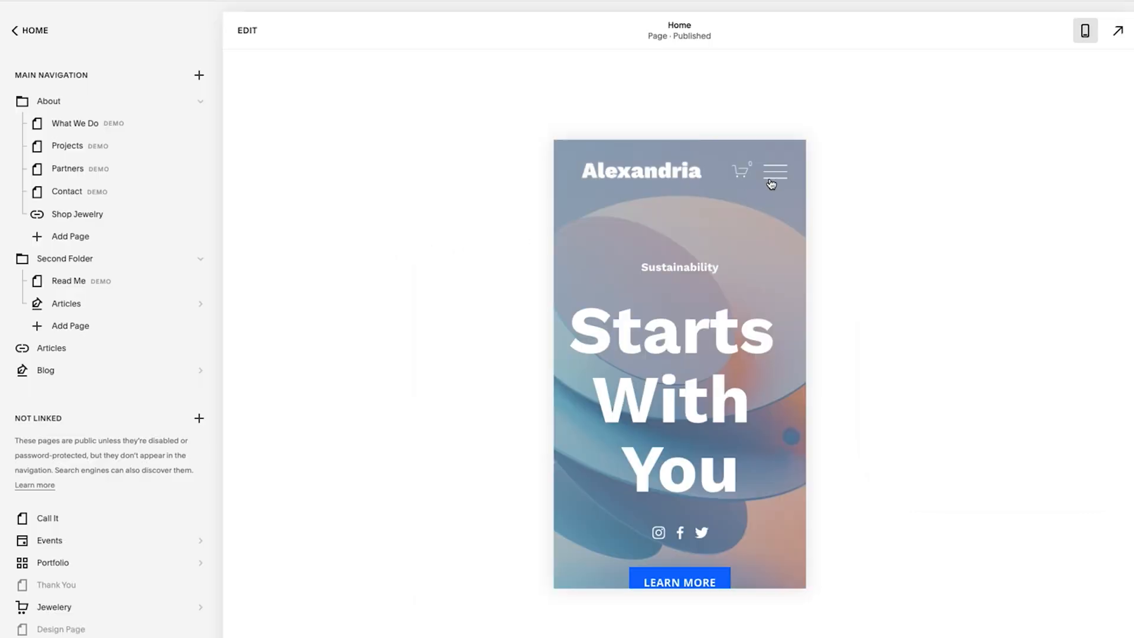
- Browse the mobile overlay menu: enter the About folder, go back, then enter Second Folder
left_click(773, 170)
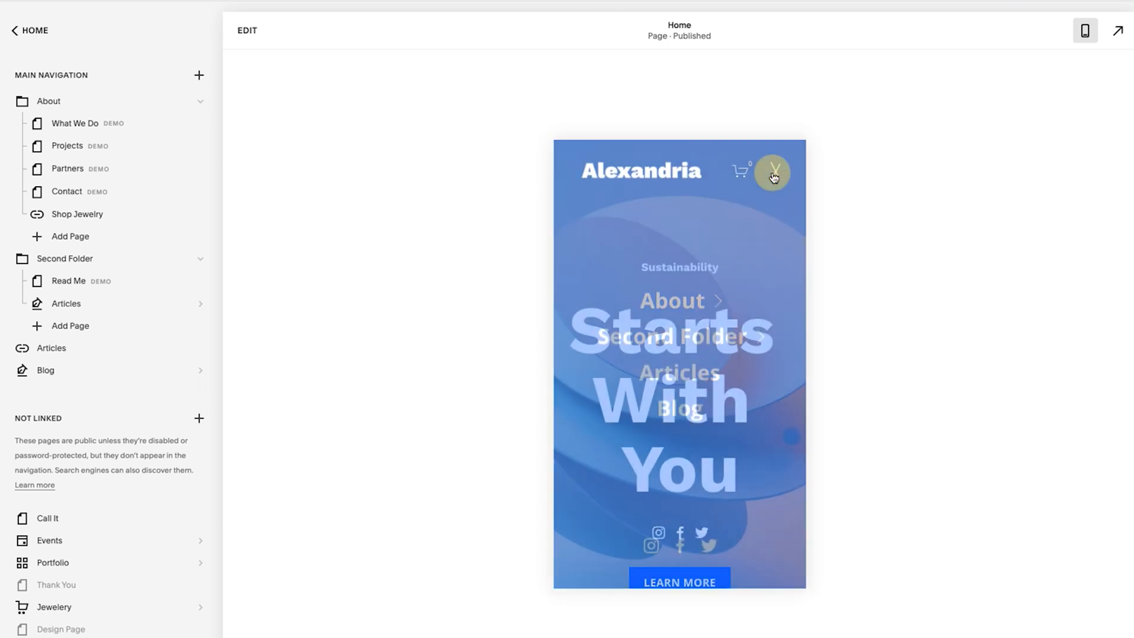
left_click(772, 172)
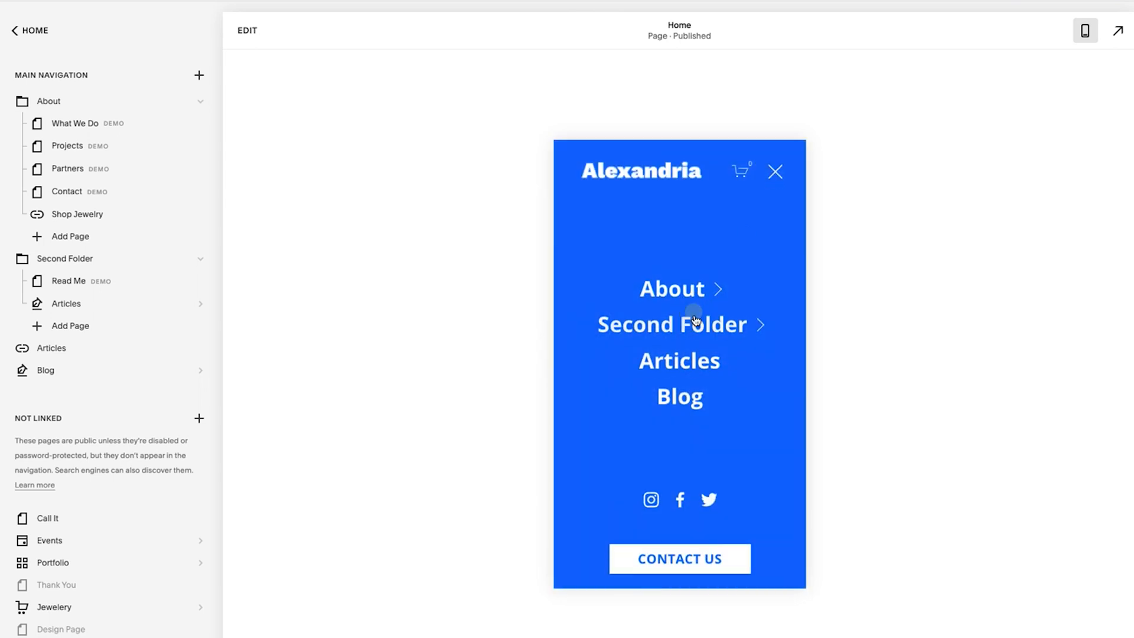
left_click(670, 288)
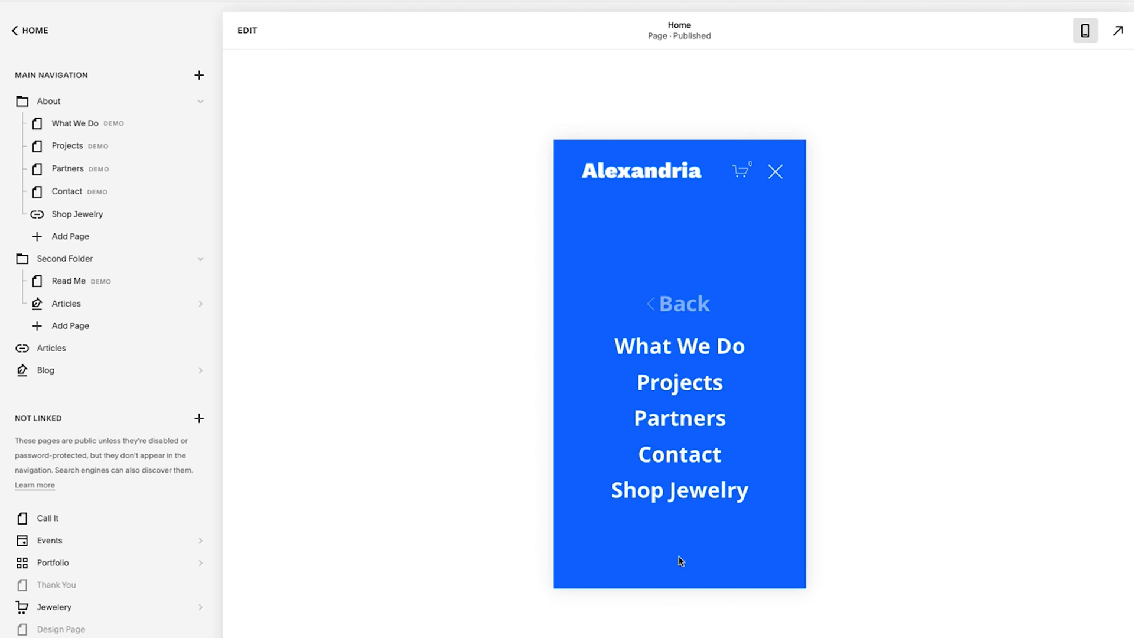
left_click(679, 303)
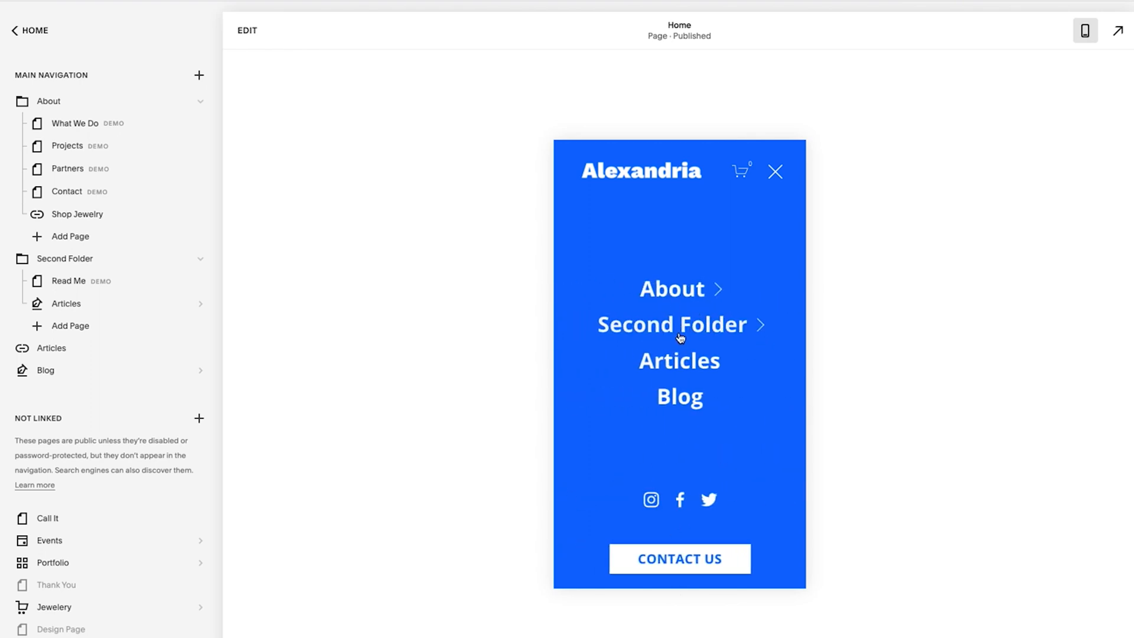
left_click(672, 325)
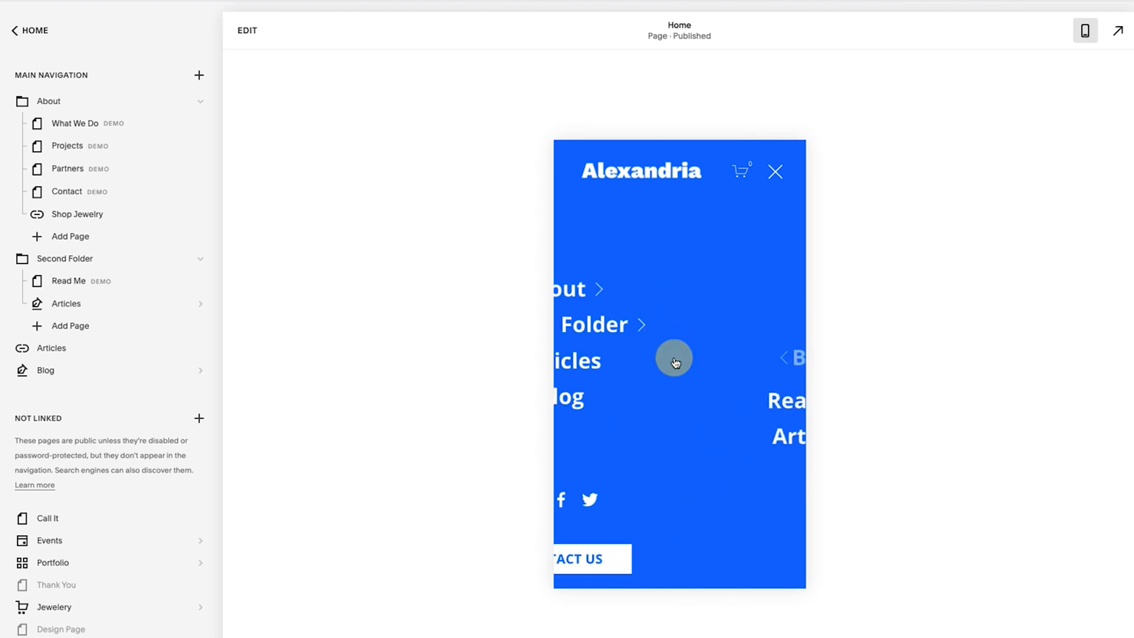
- Close and reopen the mobile menu to confirm the centred bright blue overlay
left_click(775, 173)
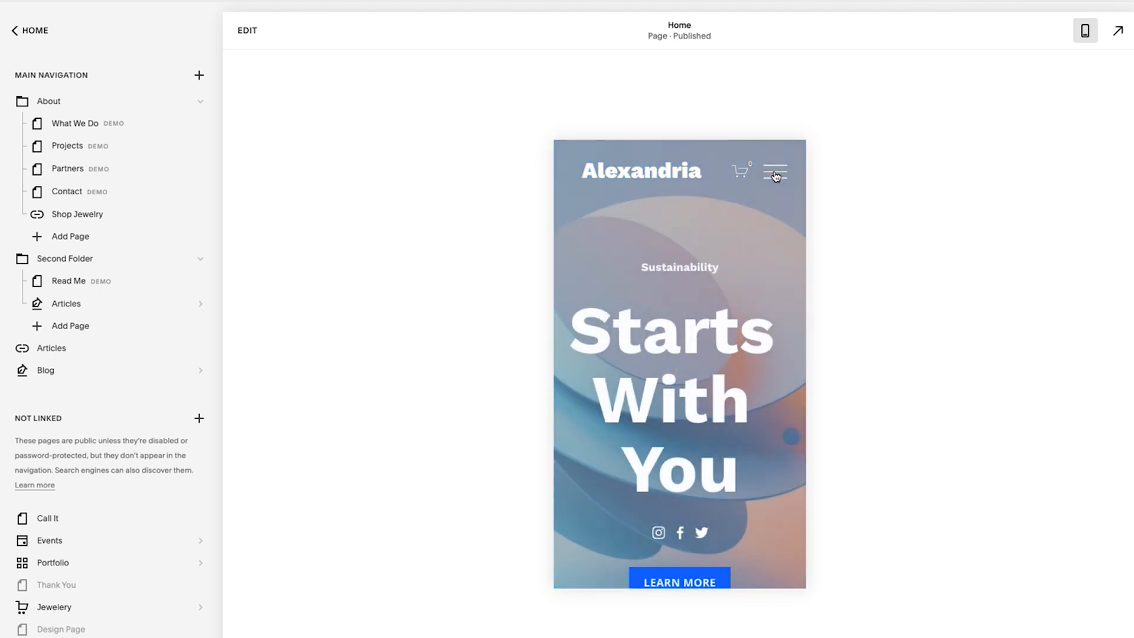
left_click(774, 172)
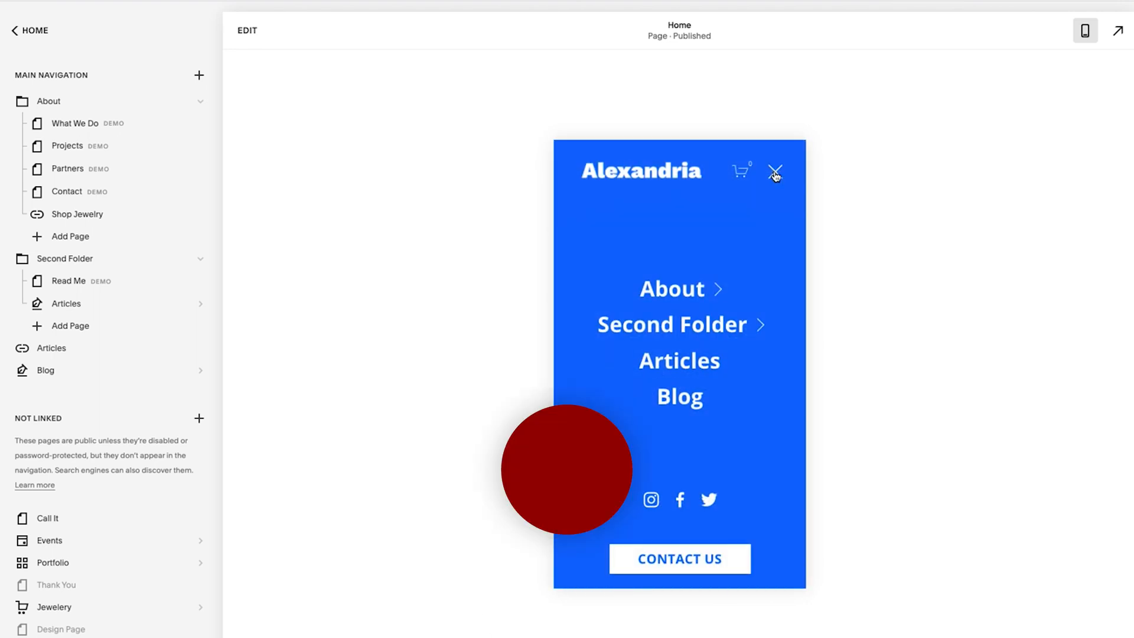